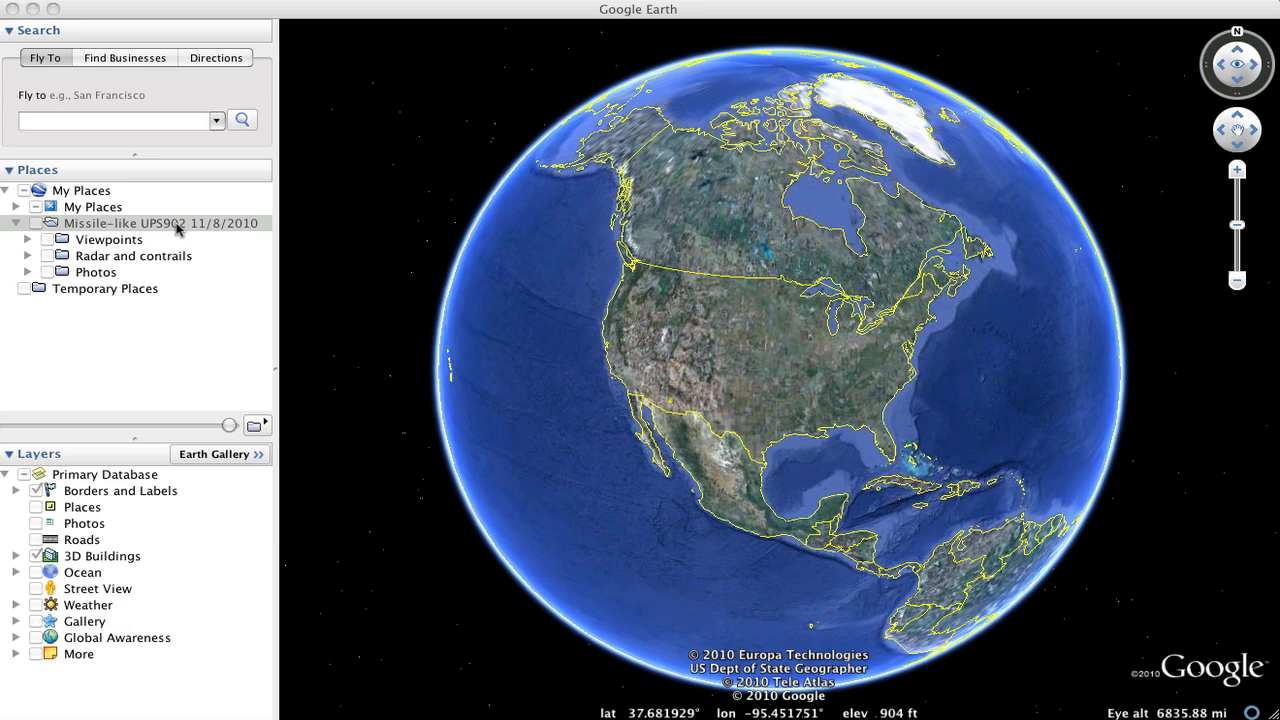
pyautogui.moveTo(90, 248)
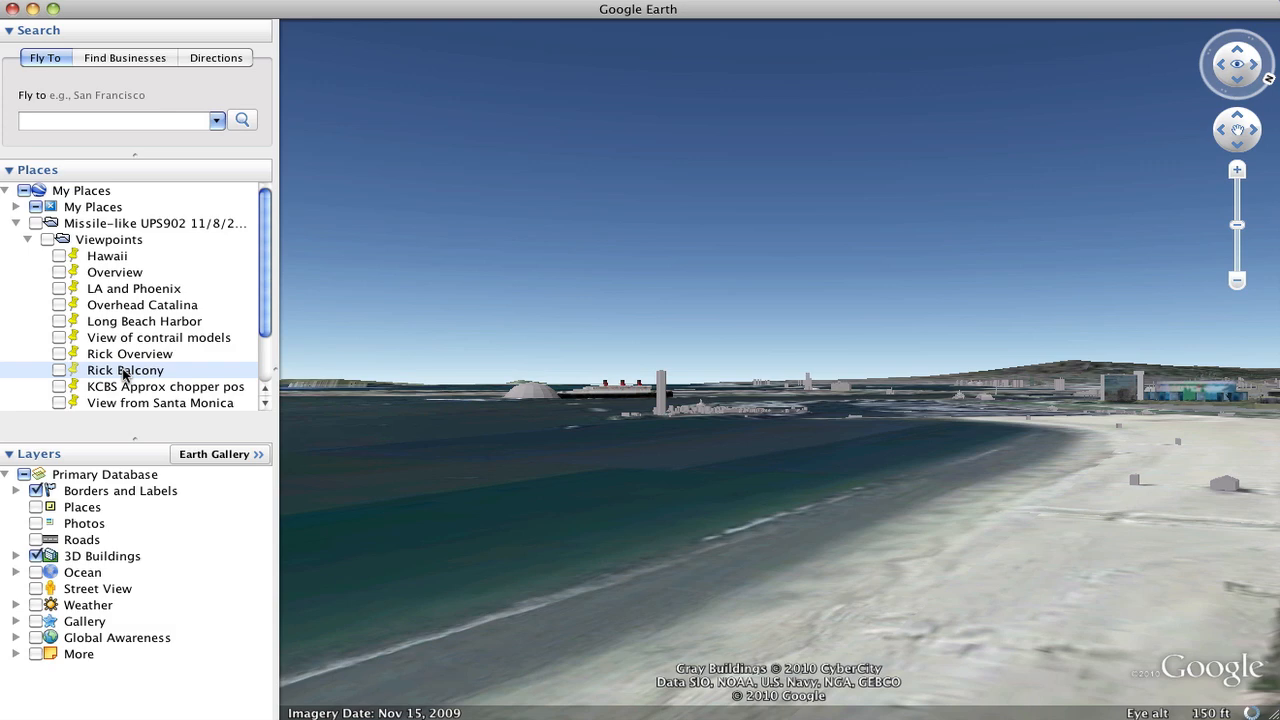
# - Fly to the KCBS Approx chopper pos viewpoint and list the radar and contrail tracks
pyautogui.click(164, 386)
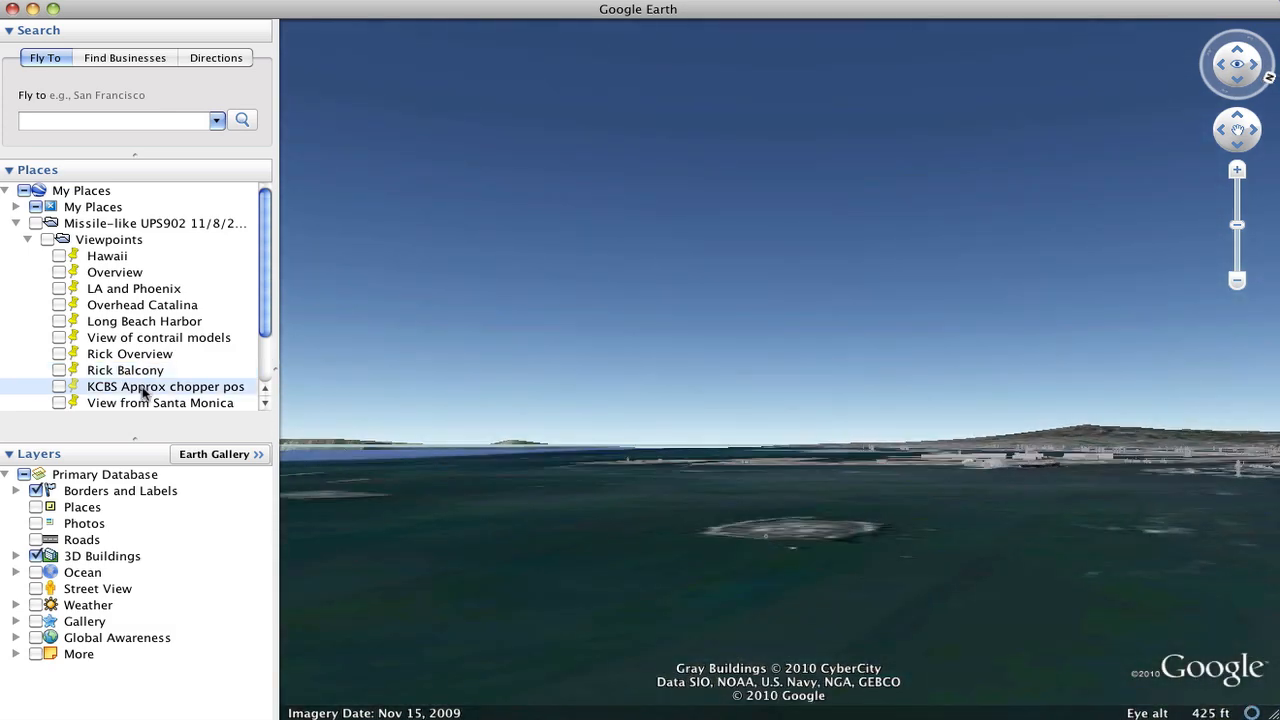
pyautogui.click(28, 240)
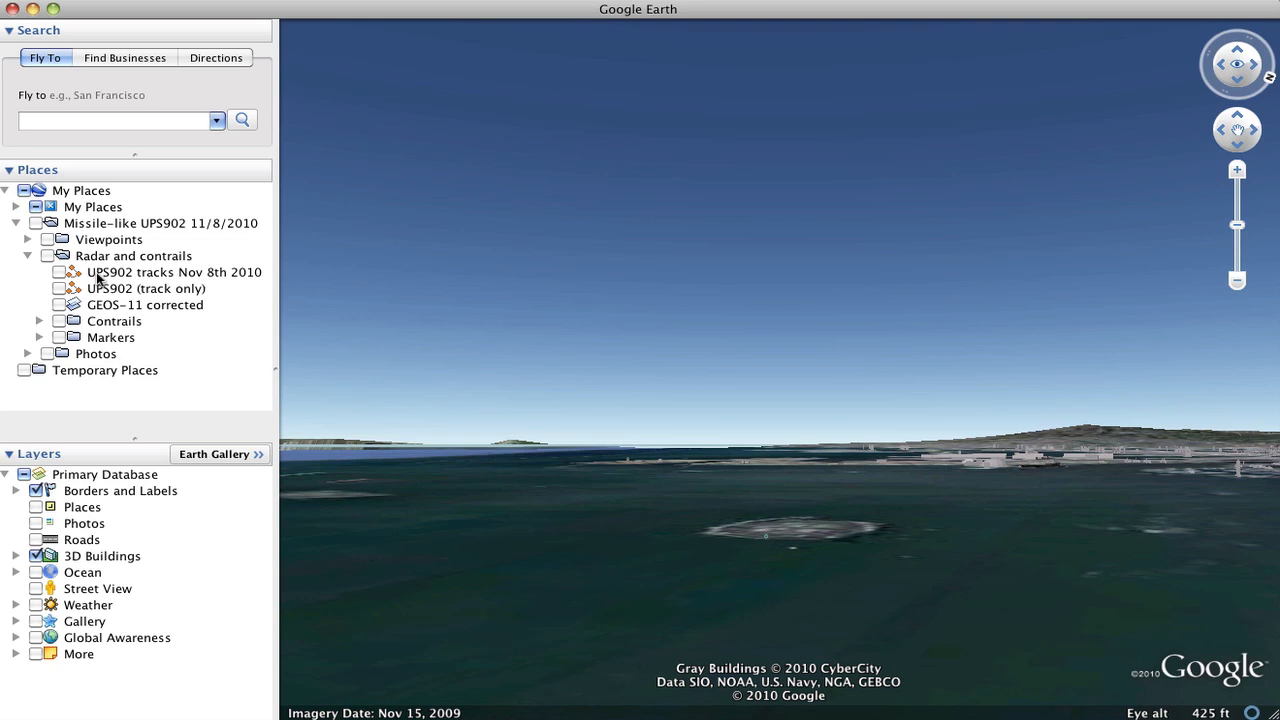
# - Turn on UPS902 tracks Nov 8th 2010, then switch to the UPS902 (track only) line
pyautogui.click(60, 272)
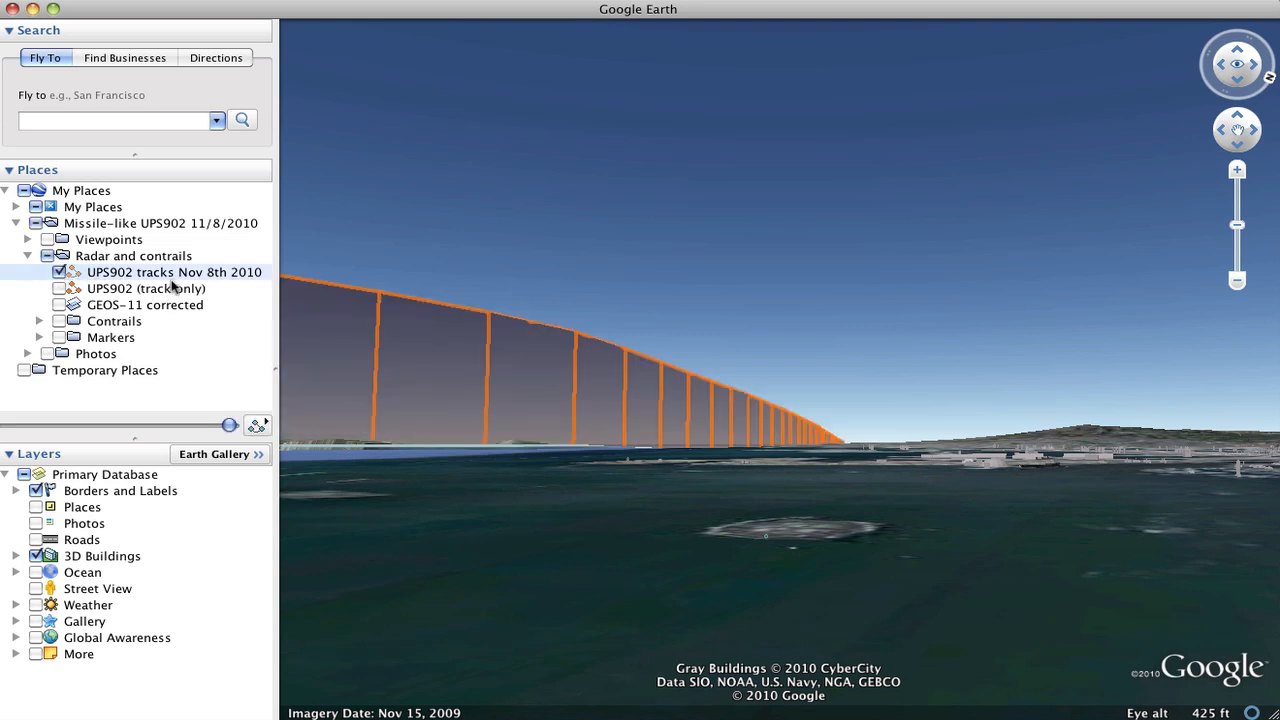
pyautogui.moveTo(500, 364)
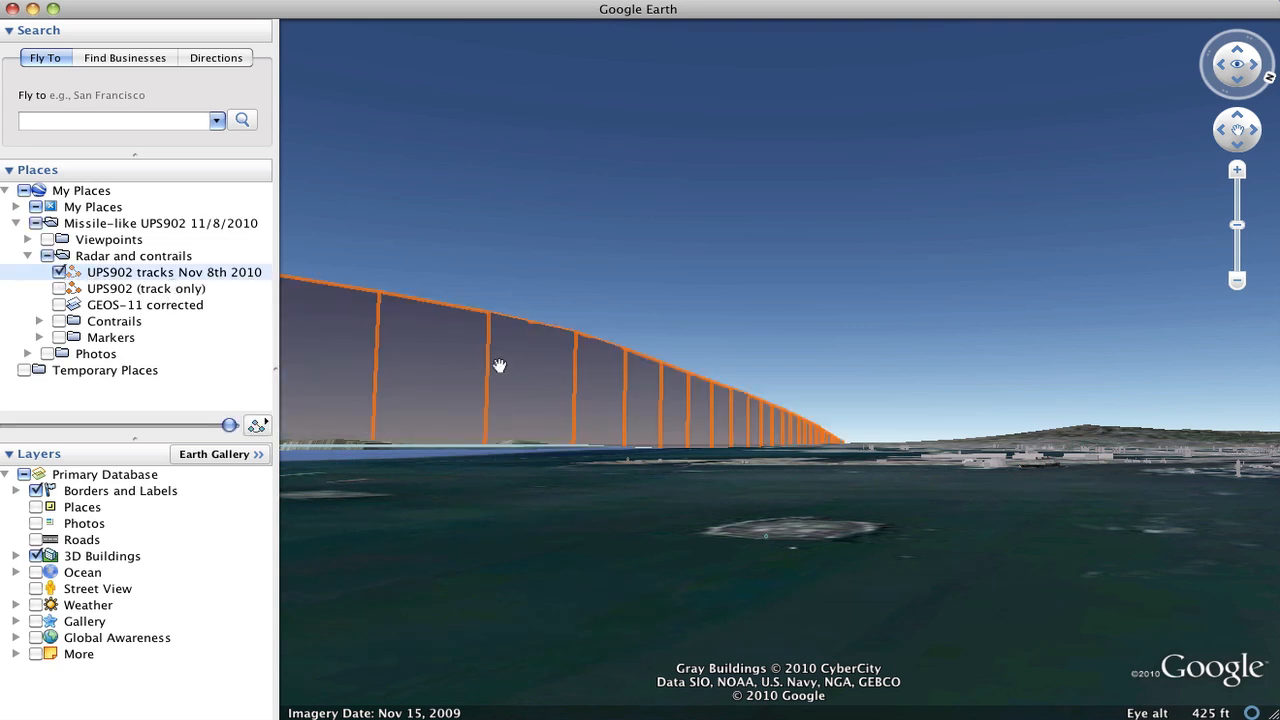
pyautogui.click(60, 288)
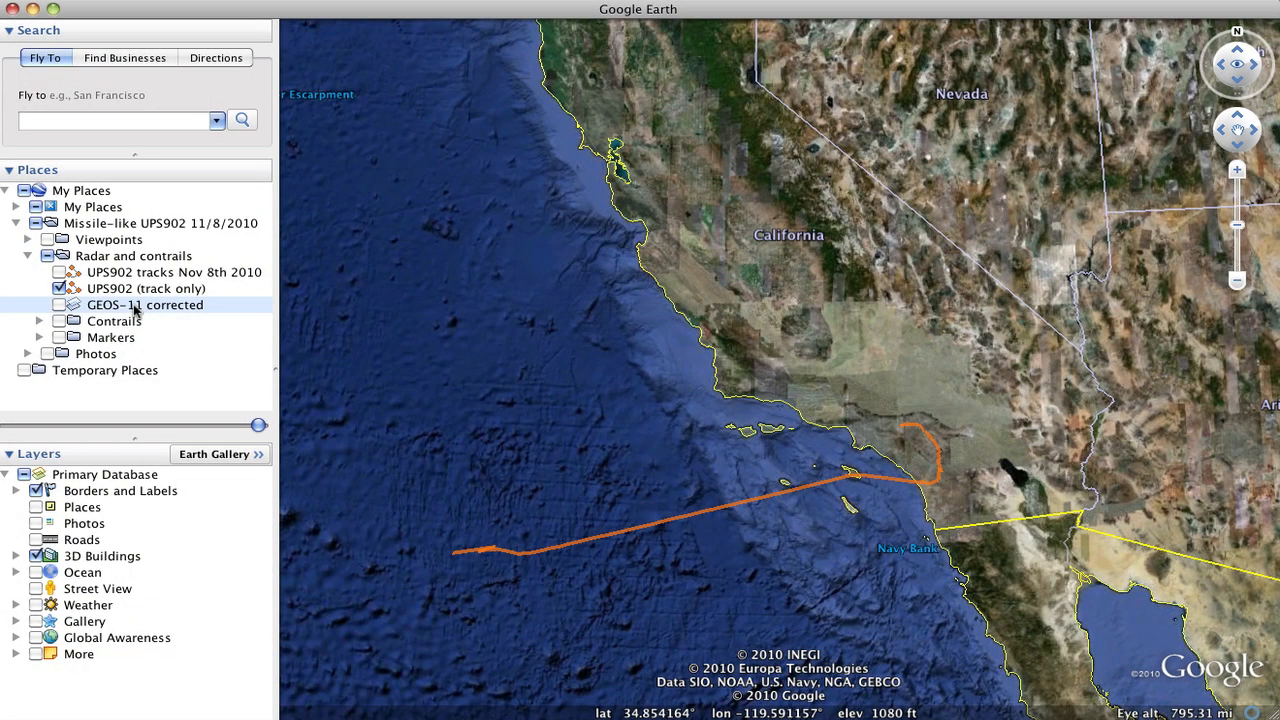
pyautogui.moveTo(64, 310)
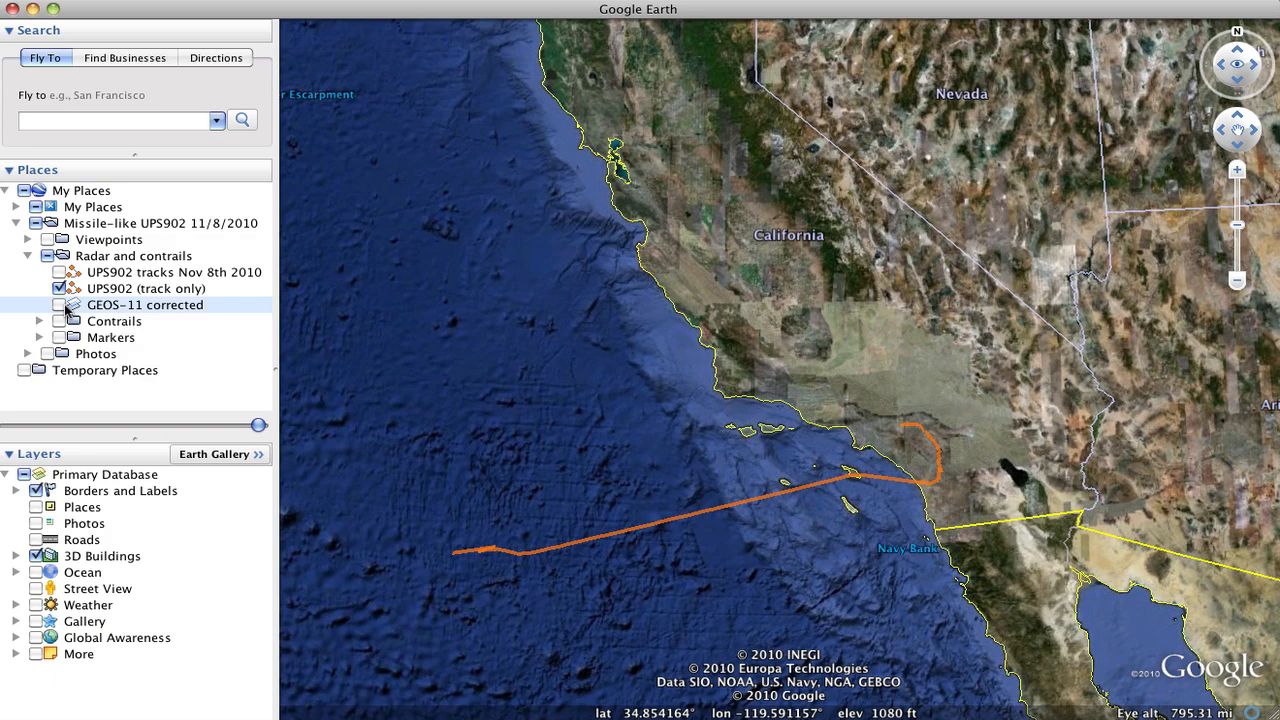
# - Turn on the GEOS-11 corrected satellite overlay beneath the orange track
pyautogui.click(48, 304)
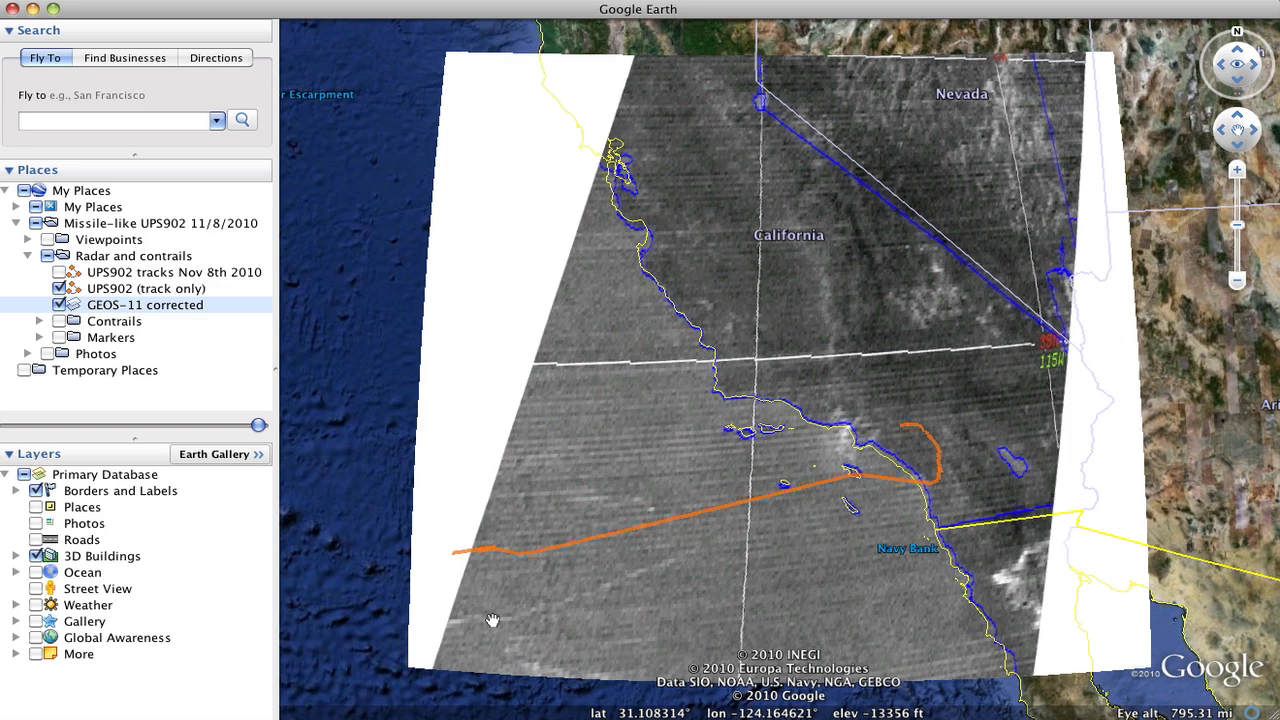
pyautogui.moveTo(484, 620)
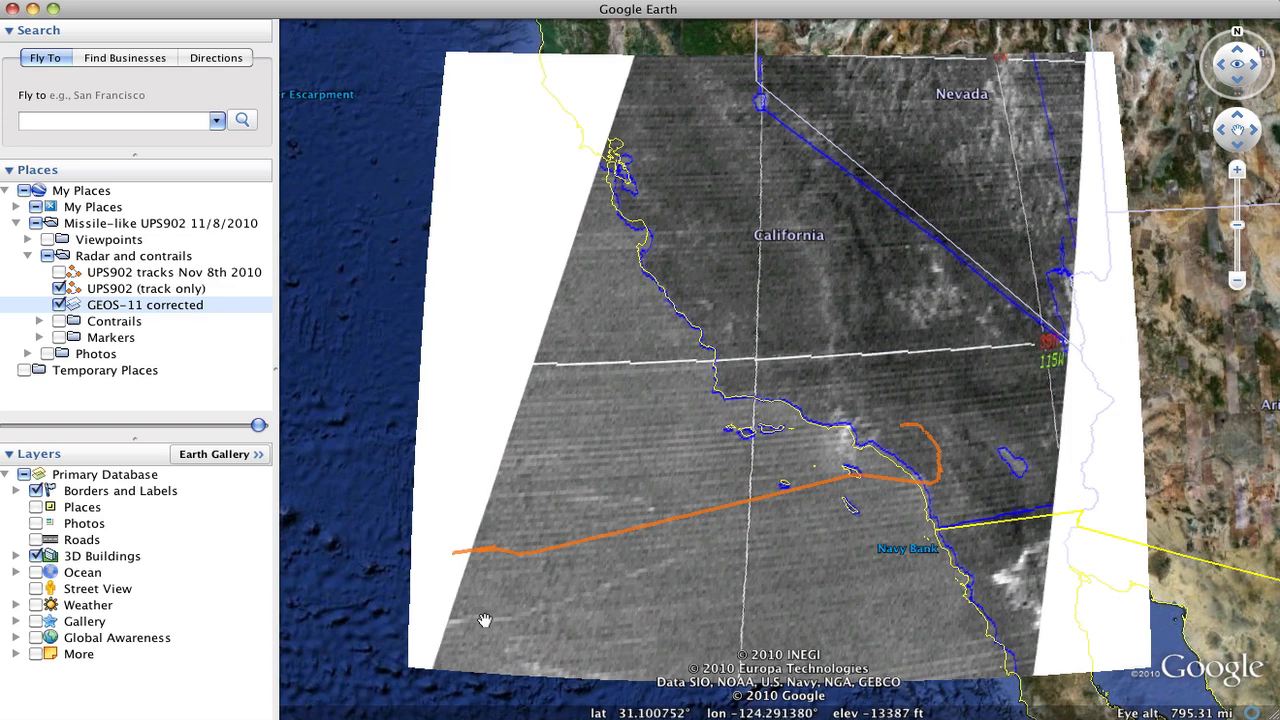
pyautogui.moveTo(660, 548)
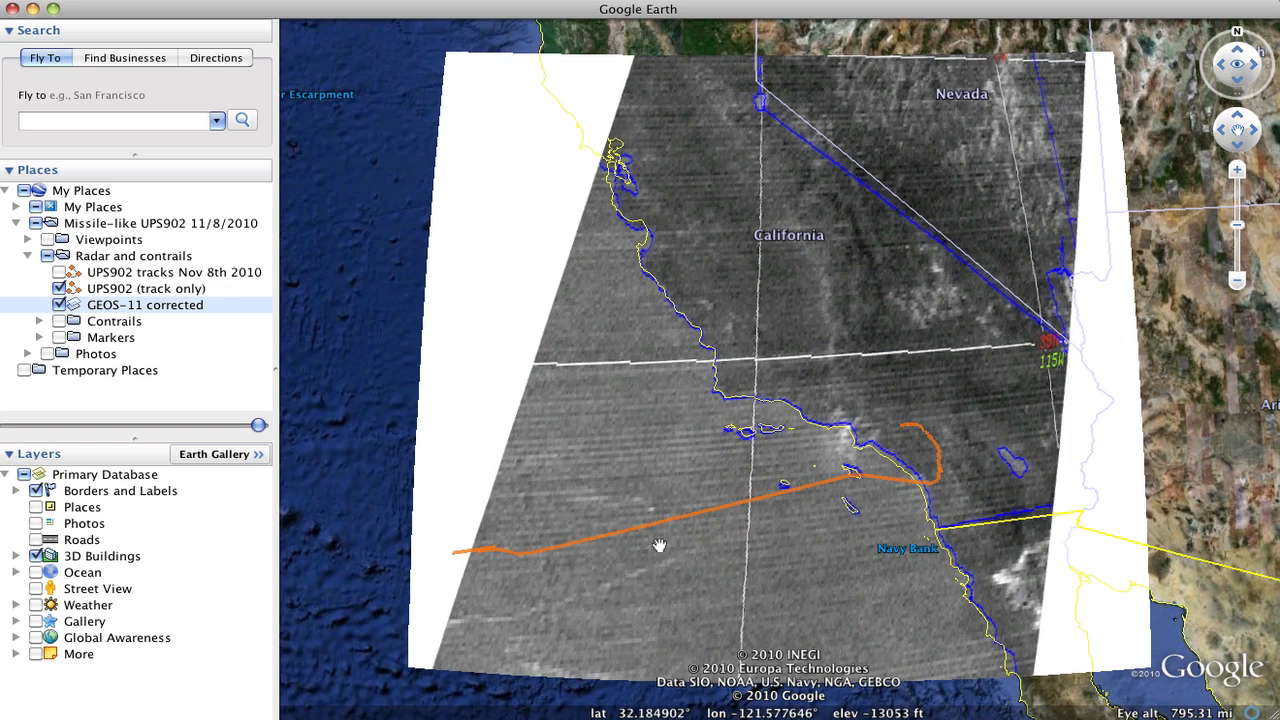
pyautogui.moveTo(704, 520)
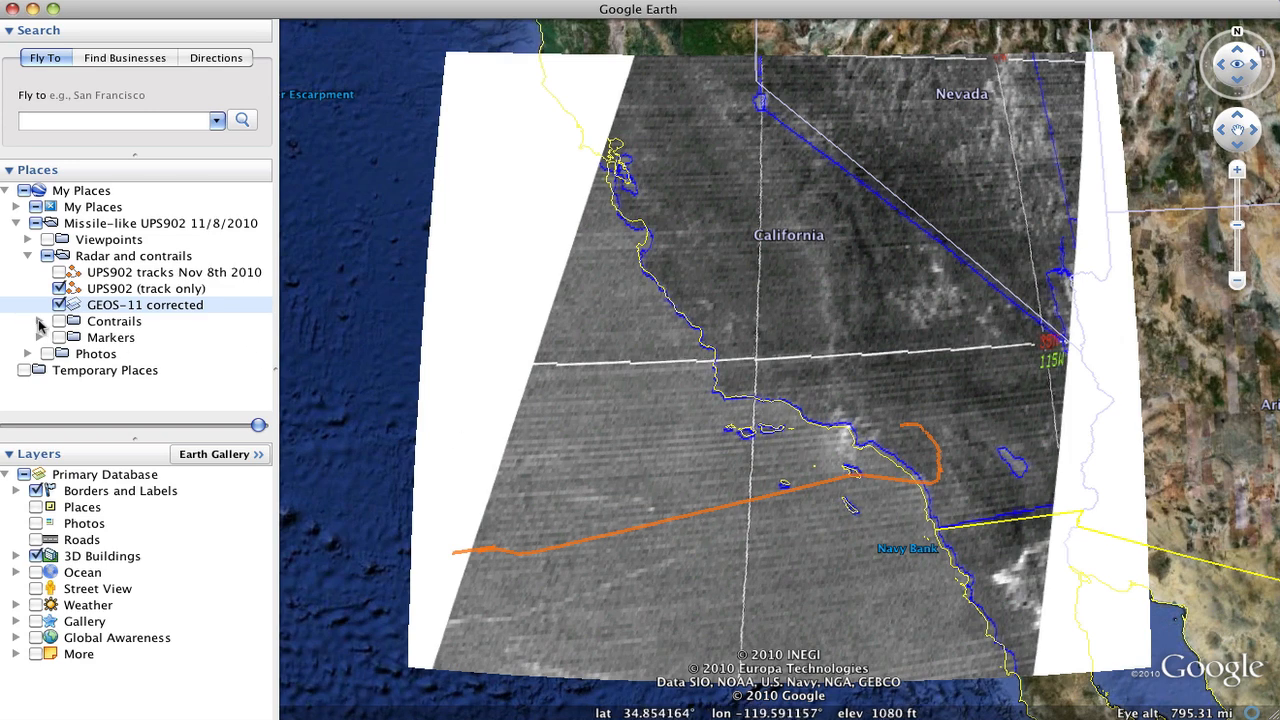
# - Preview all contrail models, then leave only the 5:19 Contrail Path visible
pyautogui.click(28, 320)
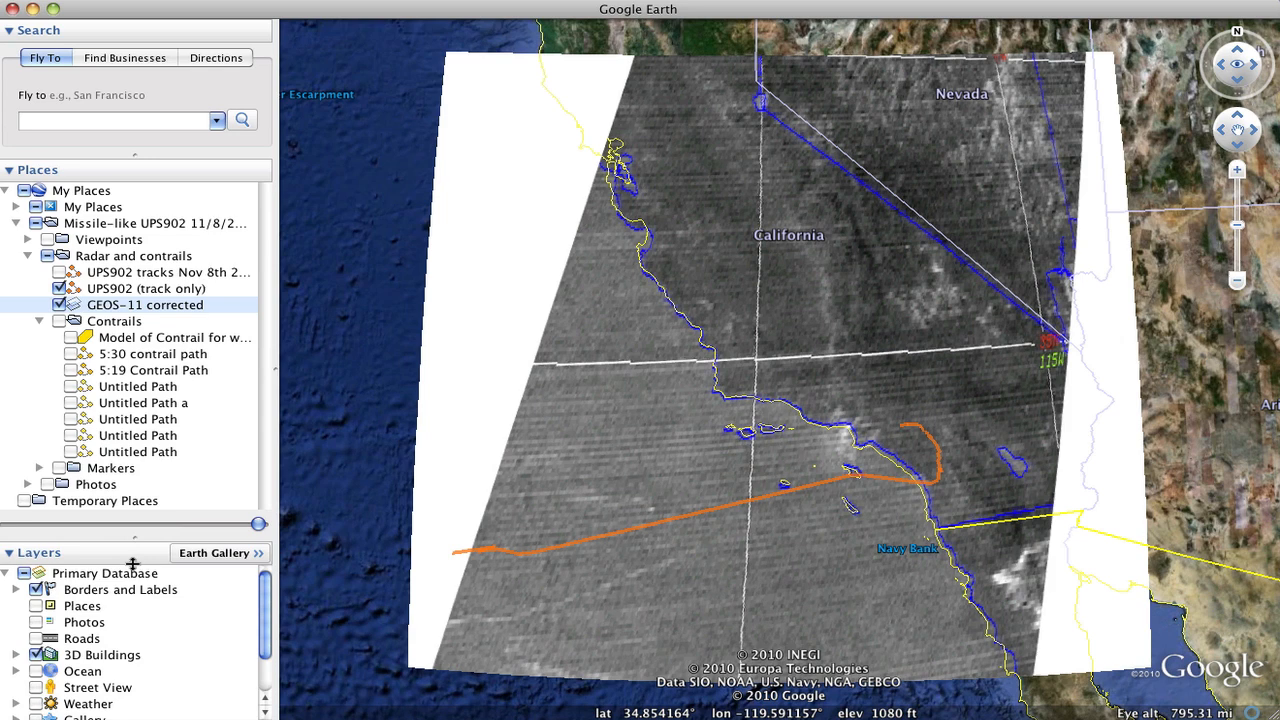
pyautogui.click(60, 320)
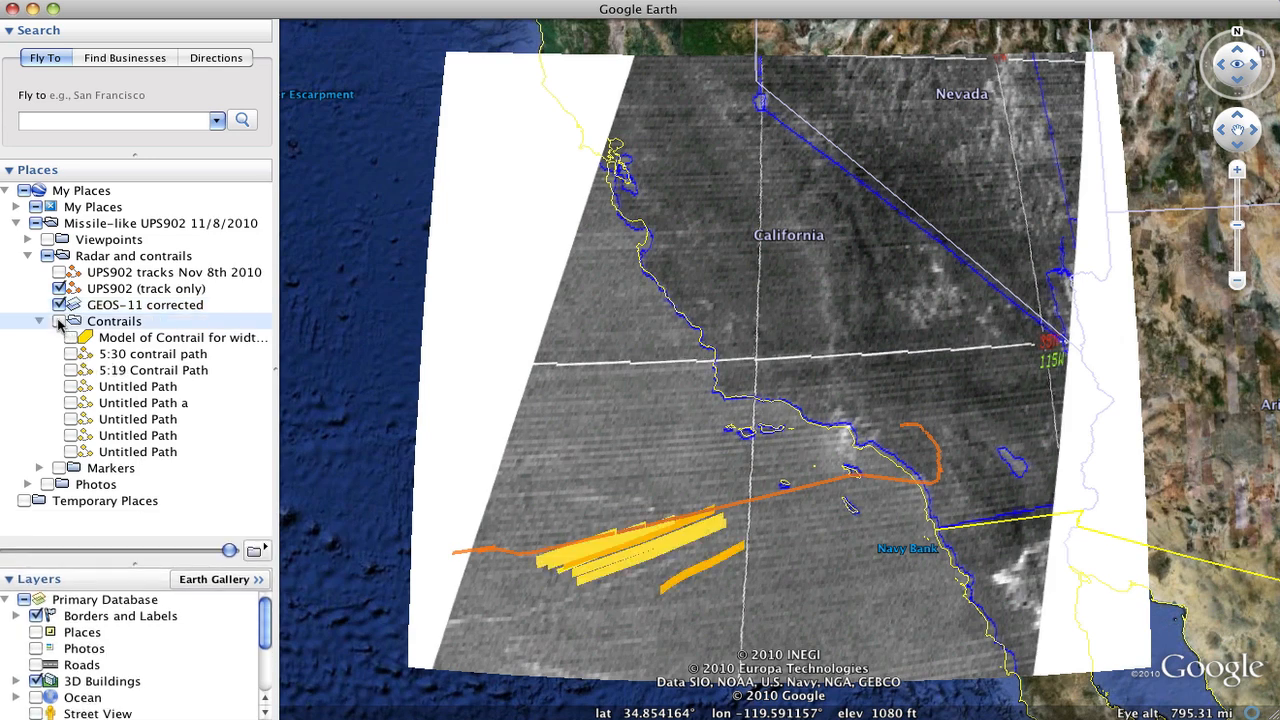
pyautogui.click(60, 320)
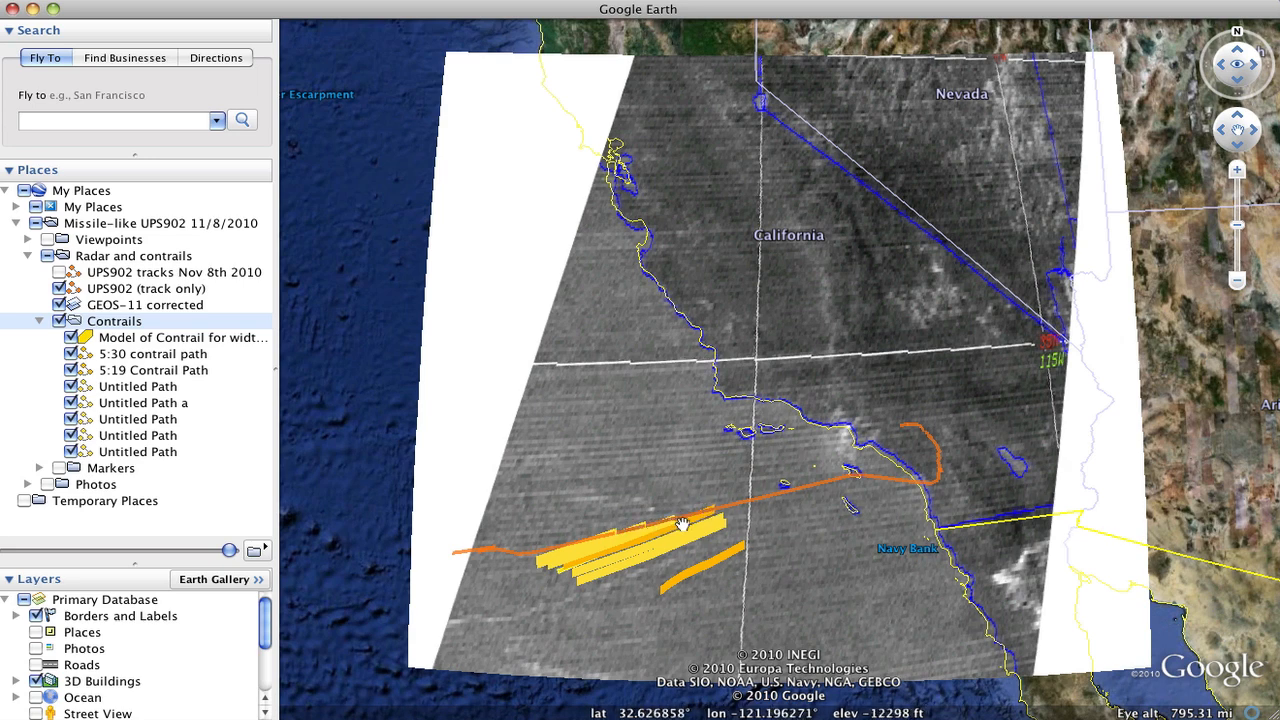
pyautogui.moveTo(740, 540)
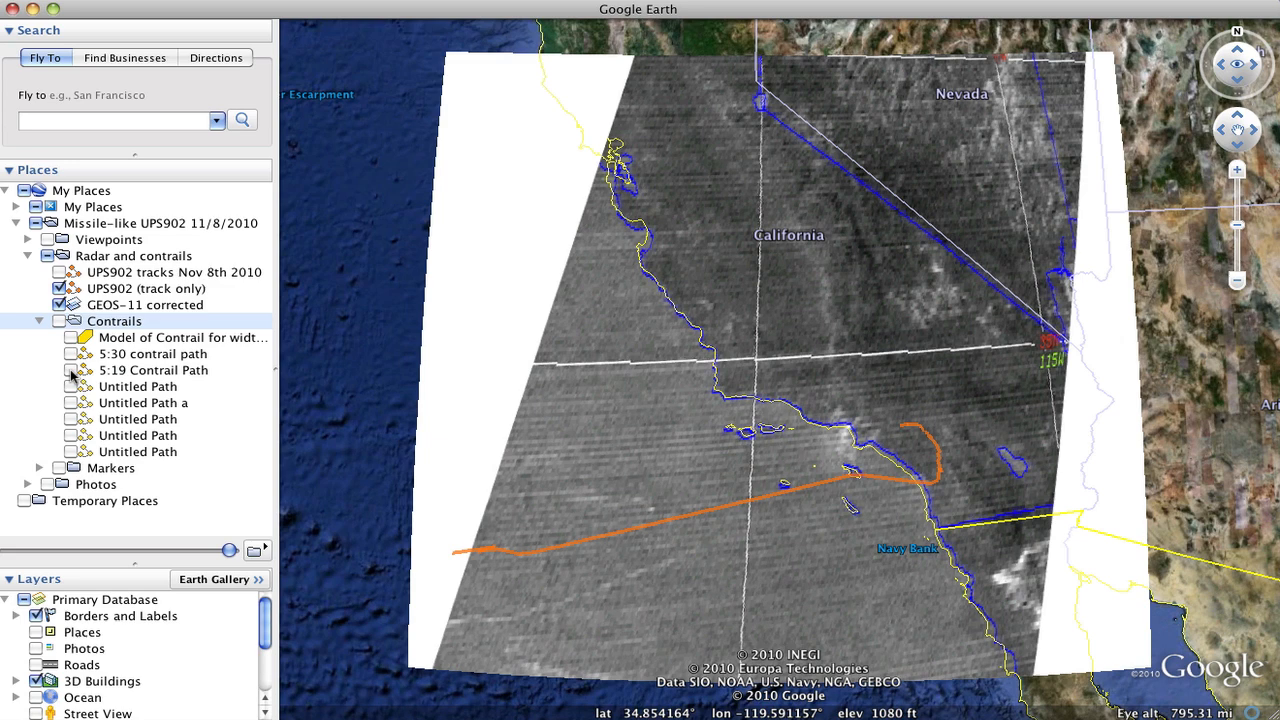
pyautogui.click(72, 370)
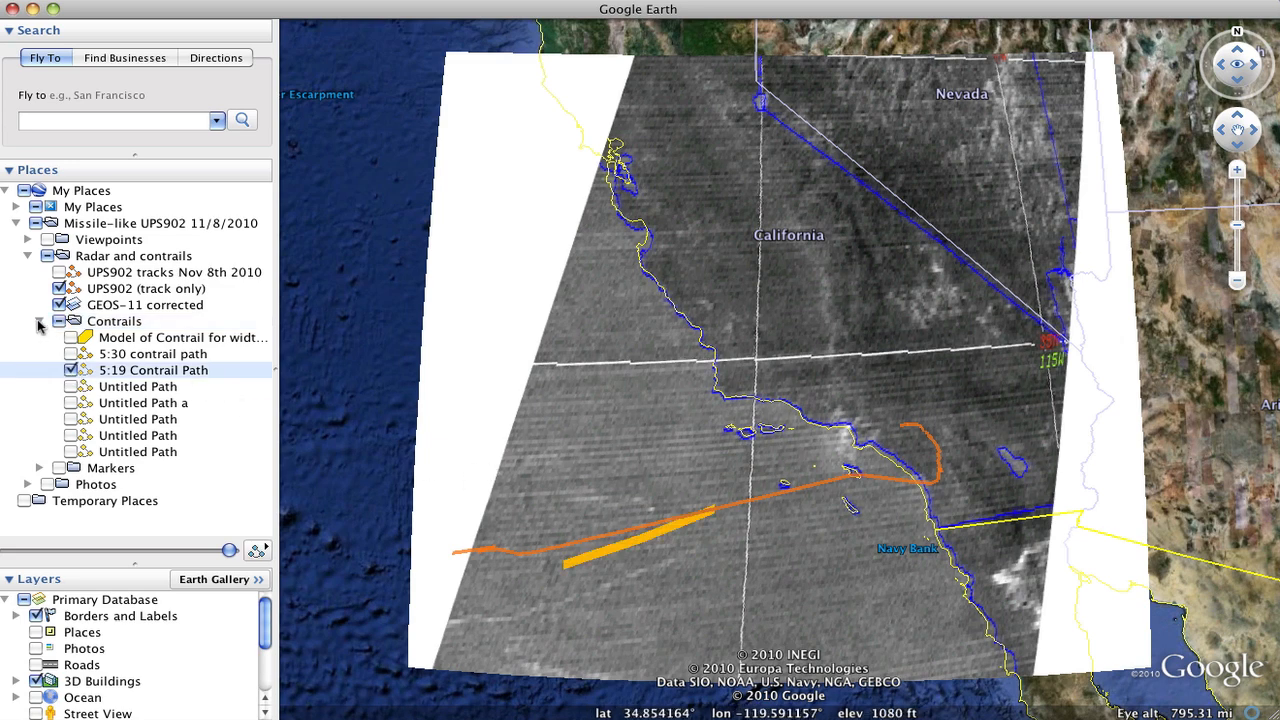
pyautogui.click(40, 320)
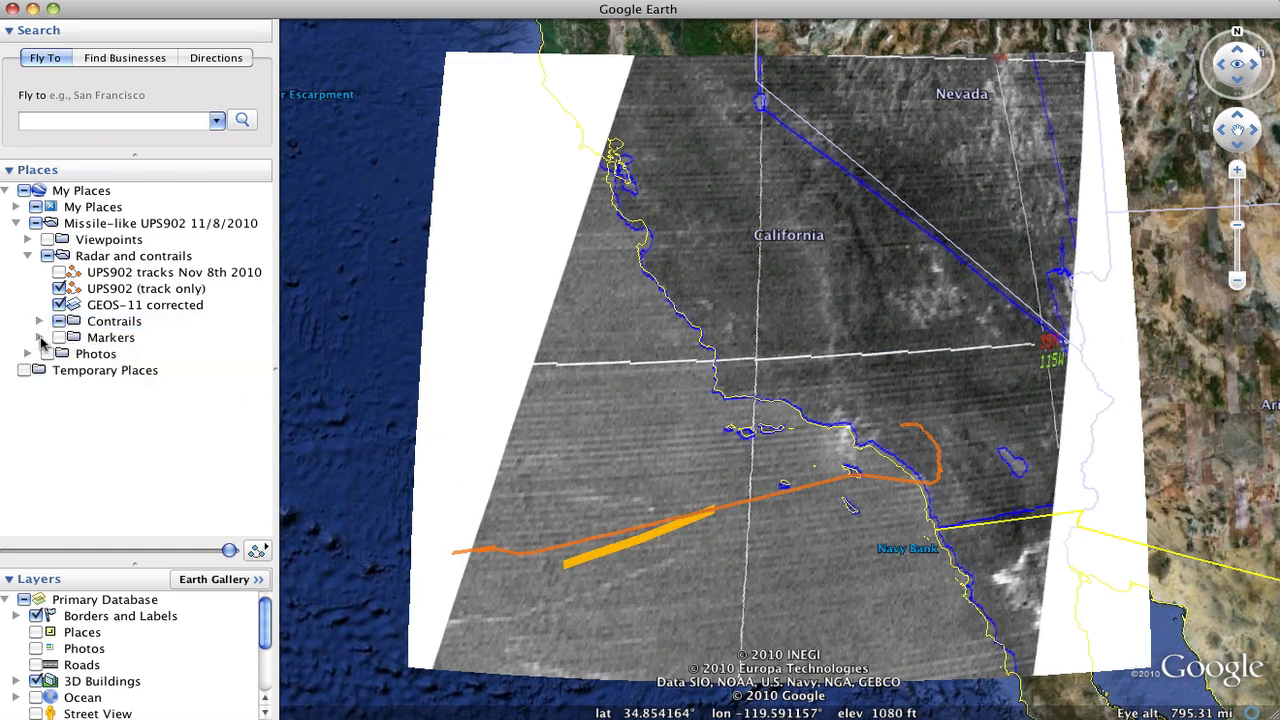
# - List the saved photo overlays in the Photos folder
pyautogui.click(28, 352)
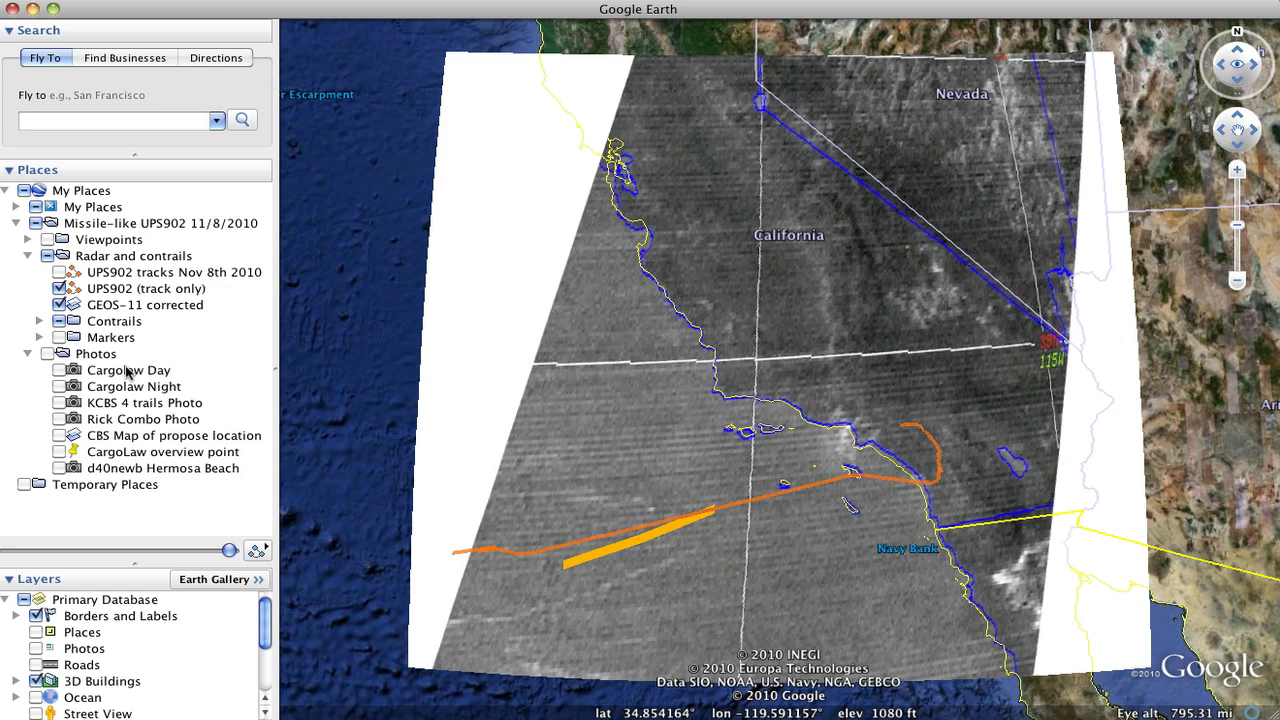
pyautogui.moveTo(140, 386)
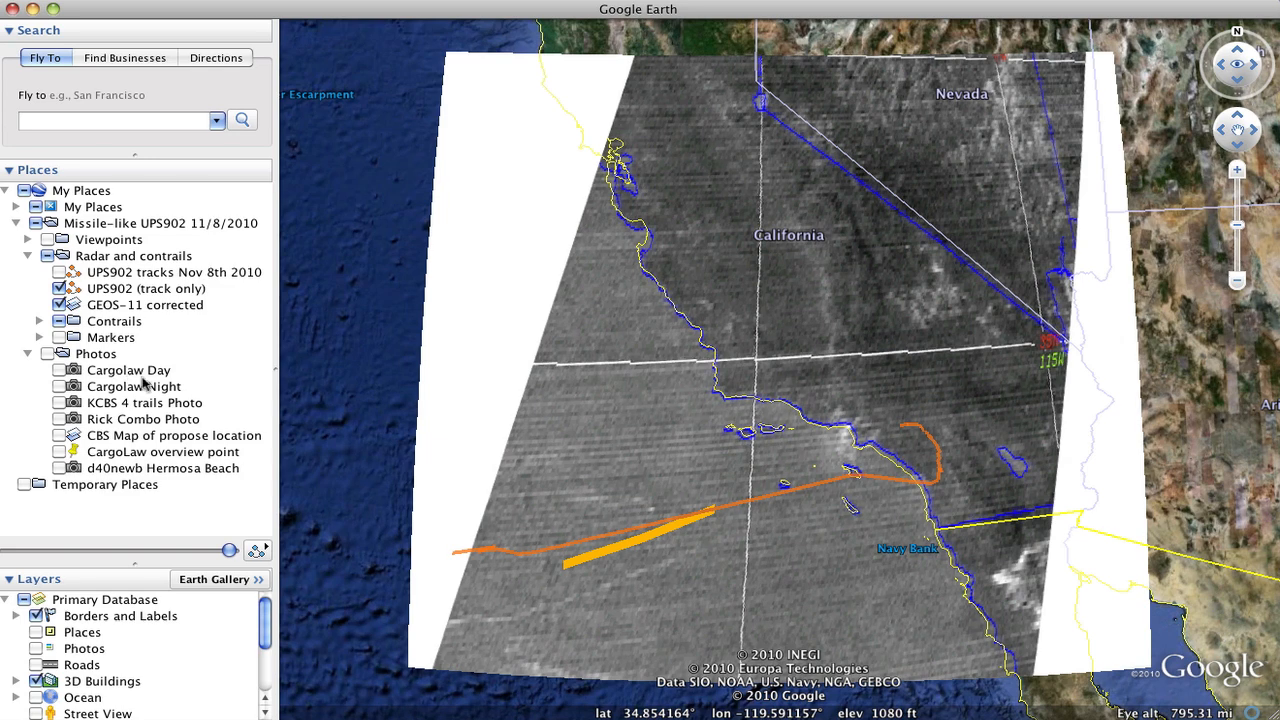
pyautogui.moveTo(130, 408)
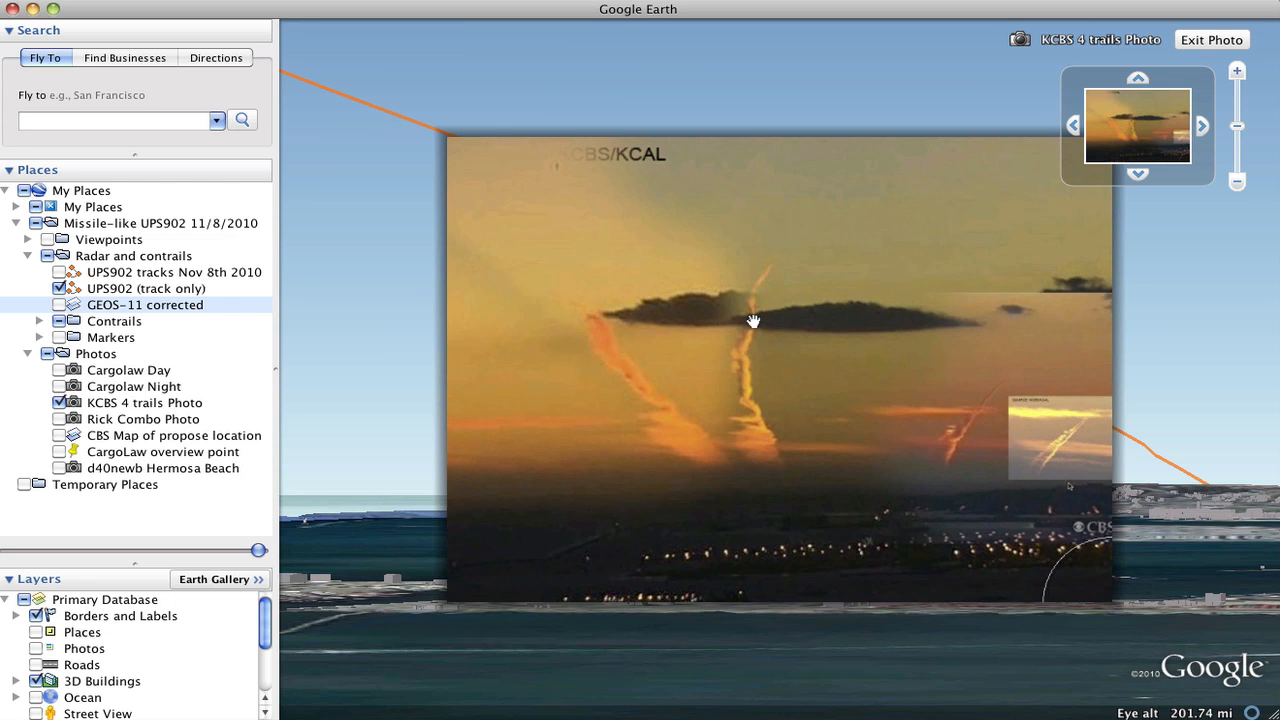
pyautogui.moveTo(984, 444)
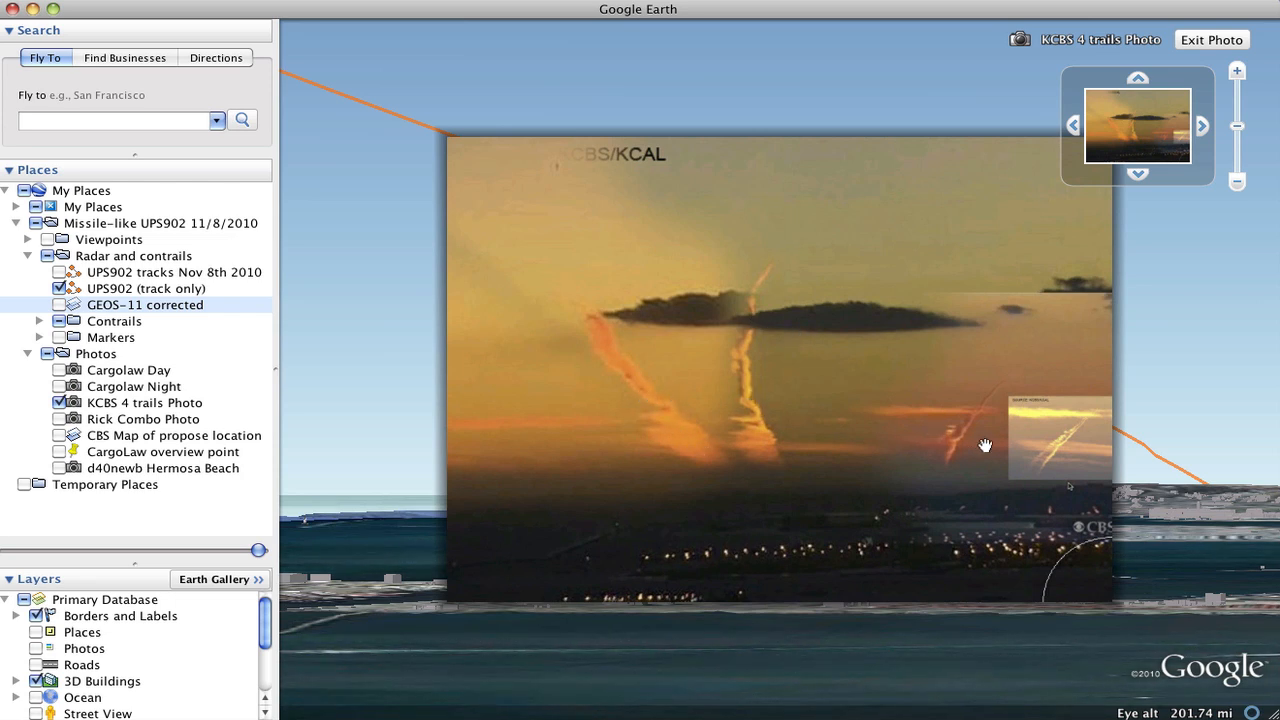
pyautogui.moveTo(708, 356)
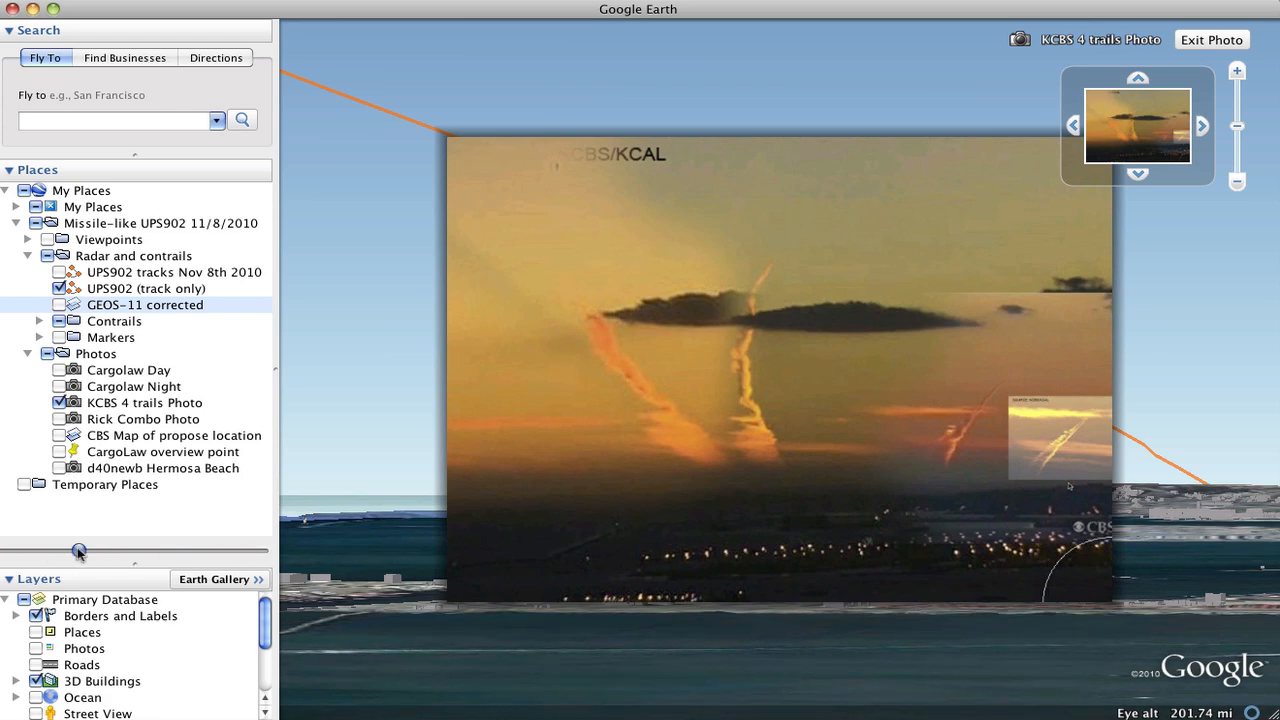
# - Fade the KCBS 4 trails photo to about half transparency so the track and contrail show through
pyautogui.click(144, 402)
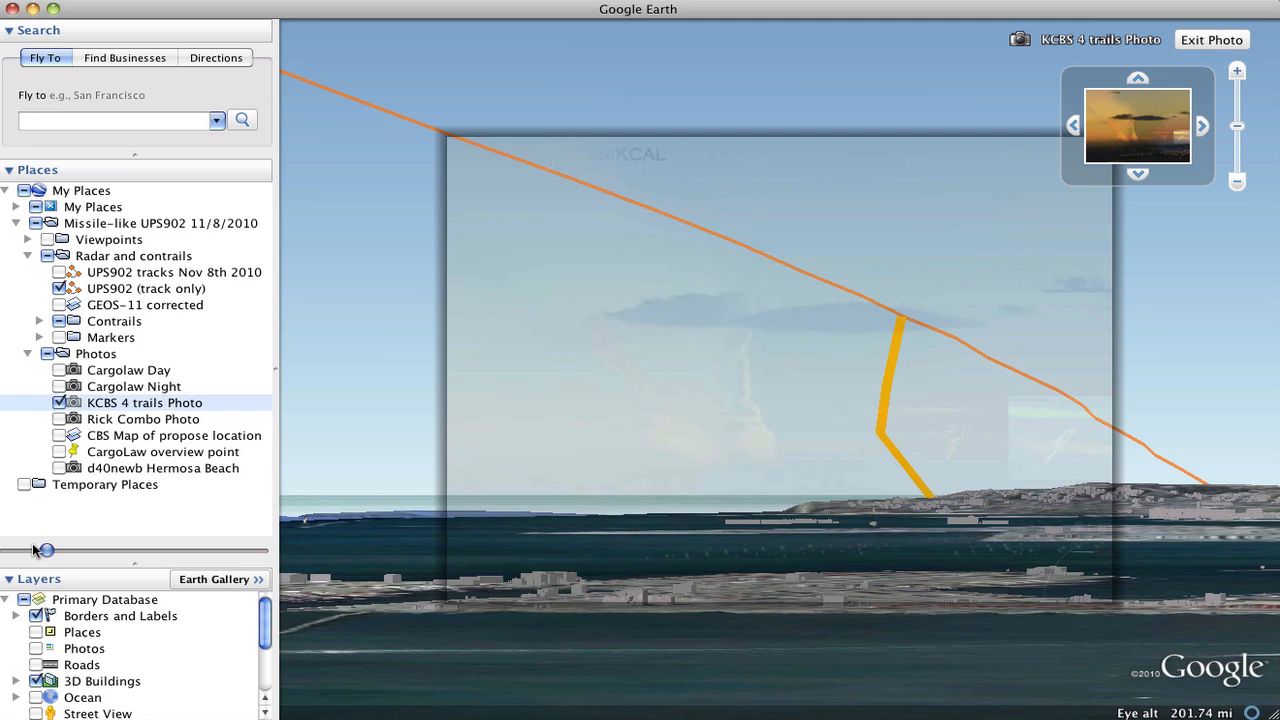
pyautogui.moveTo(44, 550); pyautogui.dragTo(128, 550)
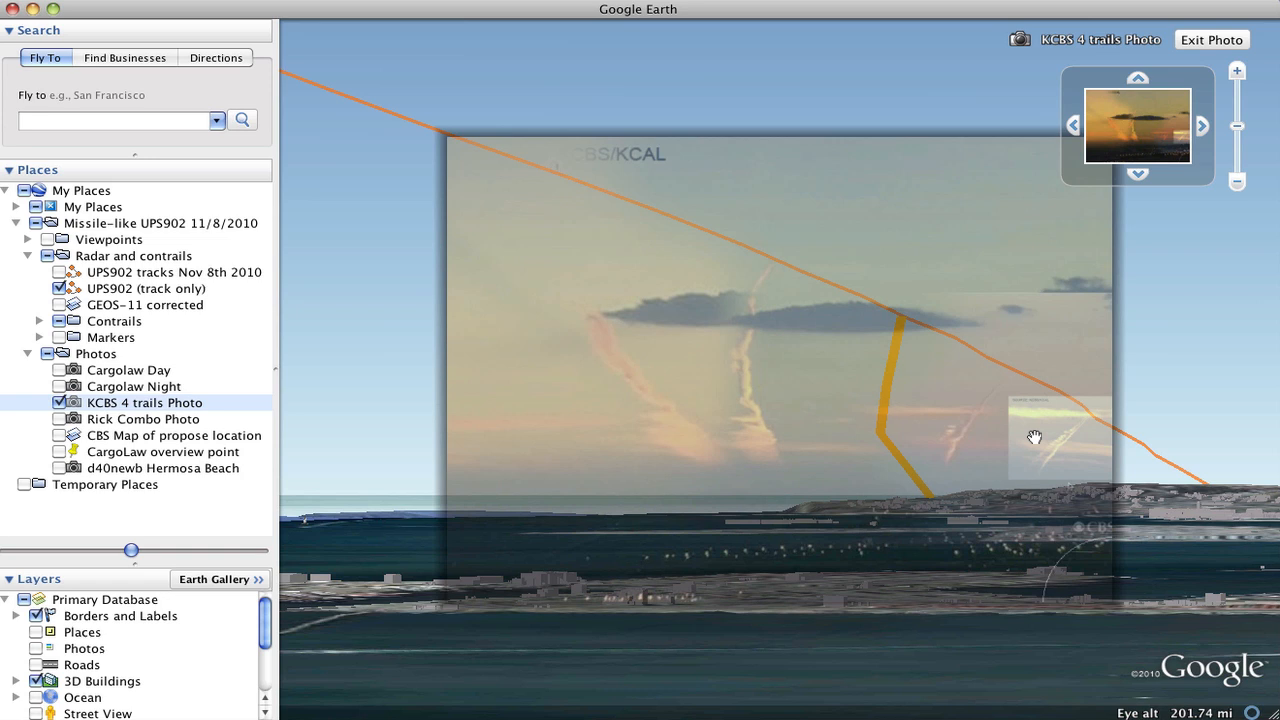
pyautogui.moveTo(1042, 432)
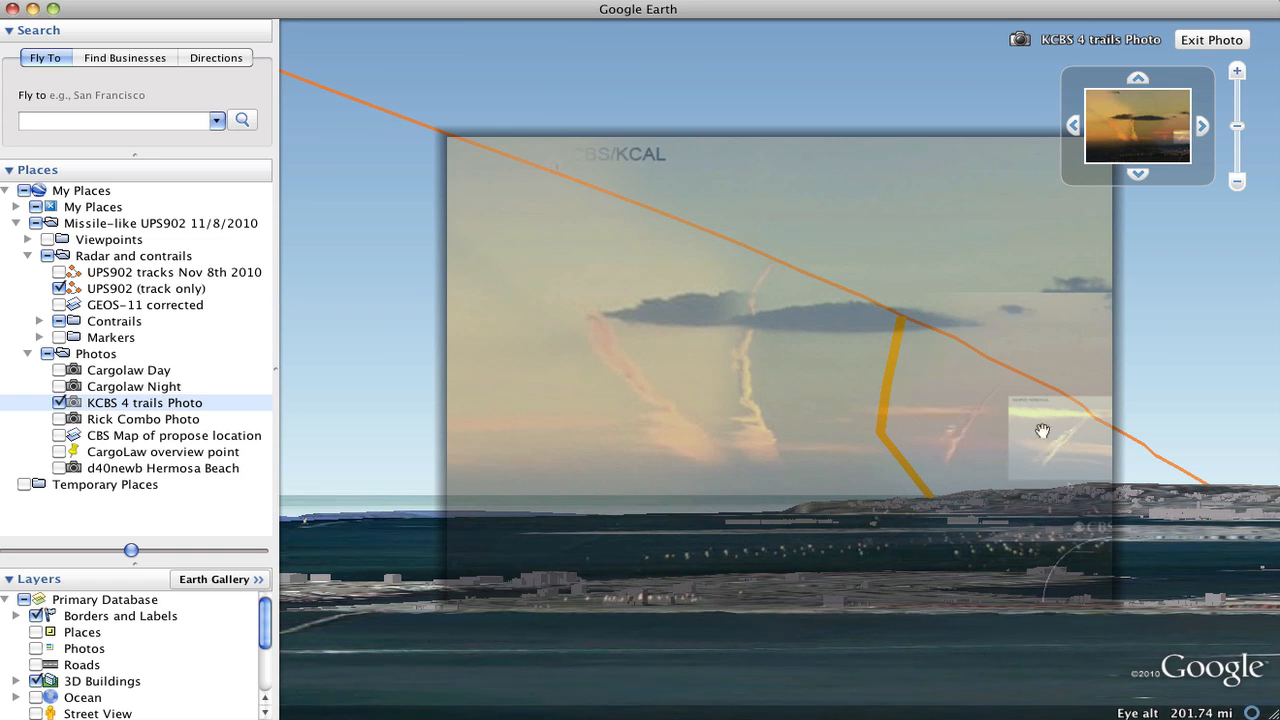
pyautogui.moveTo(546, 164)
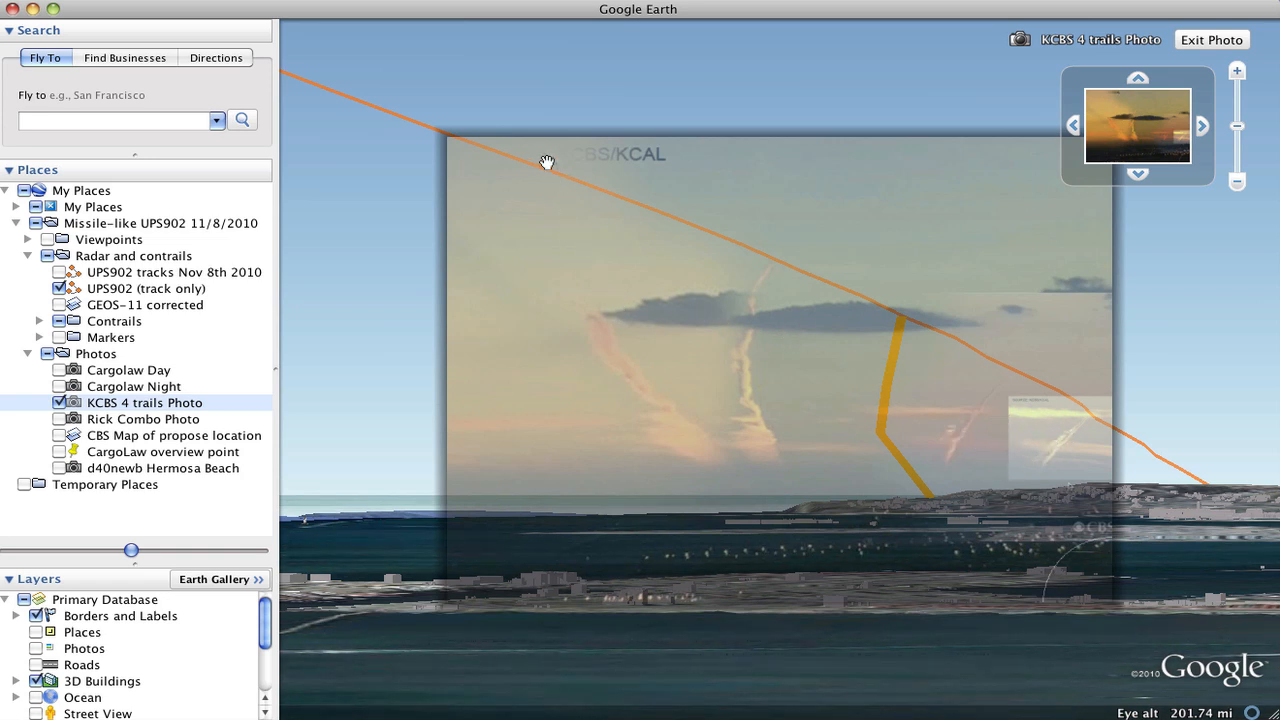
pyautogui.moveTo(716, 260)
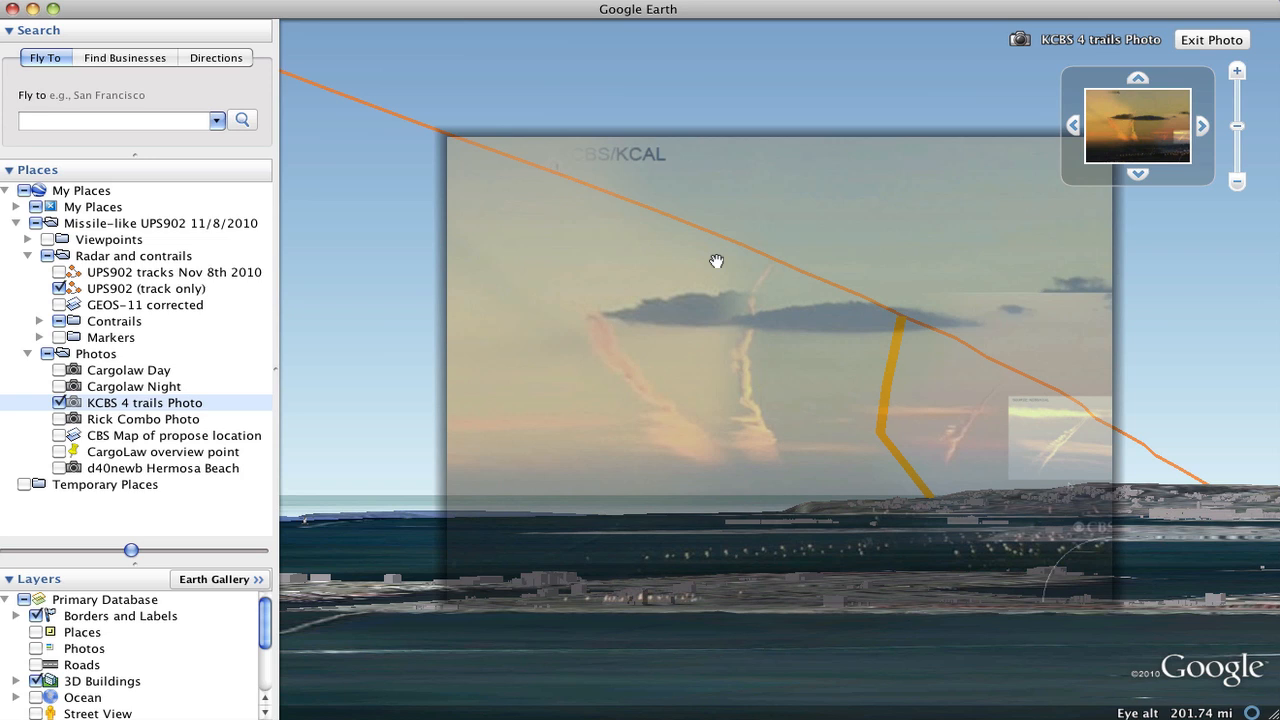
pyautogui.moveTo(880, 422)
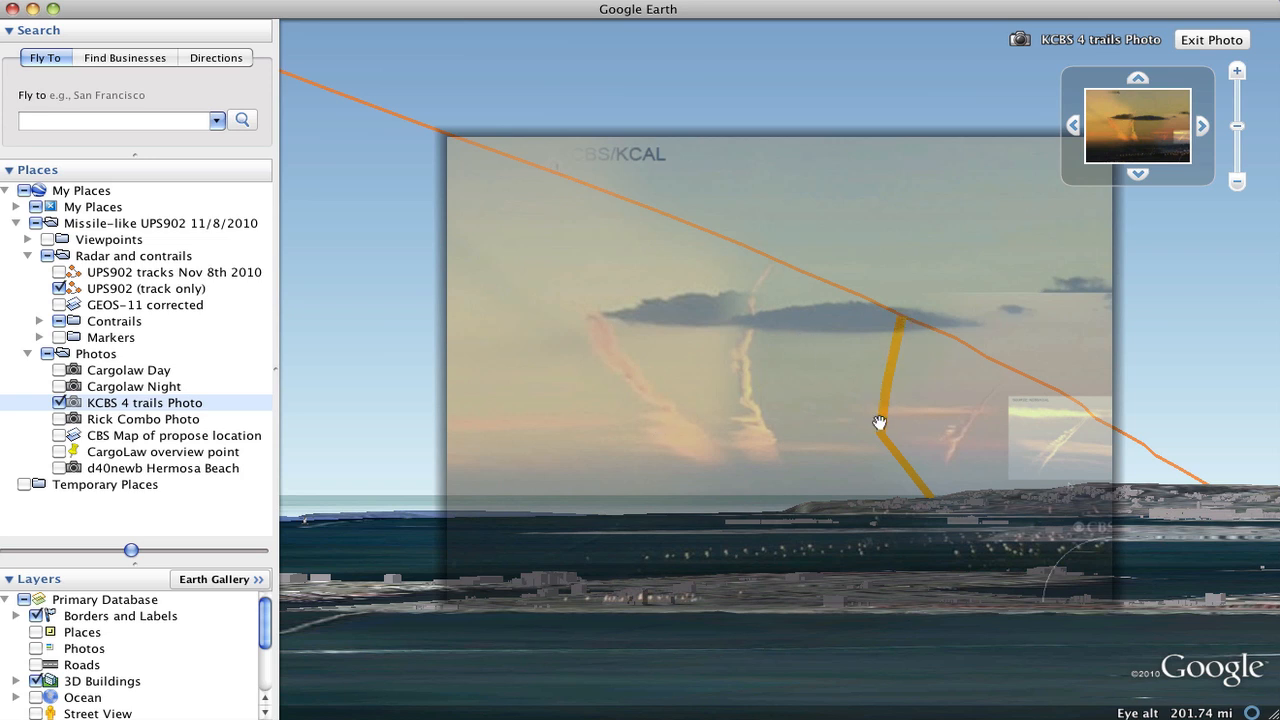
pyautogui.click(40, 320)
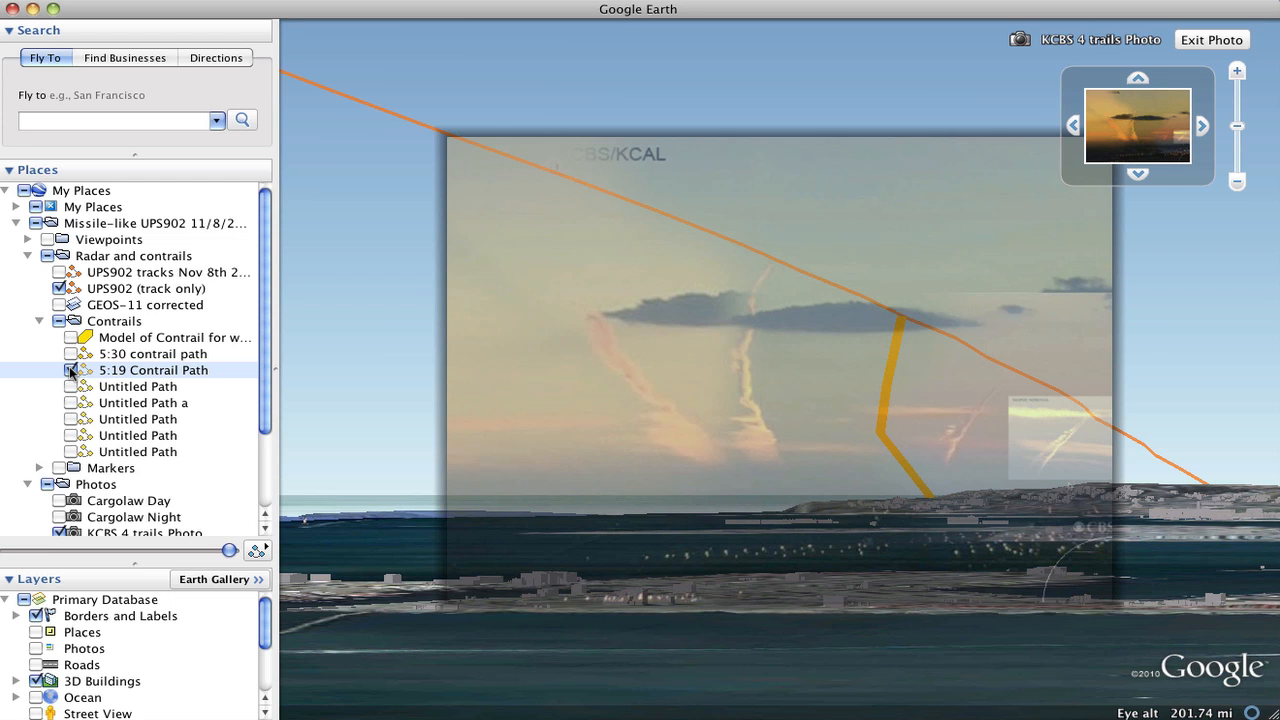
# - Uncheck the Contrails folder so only the real contrails and UPS902 track remain
pyautogui.click(72, 370)
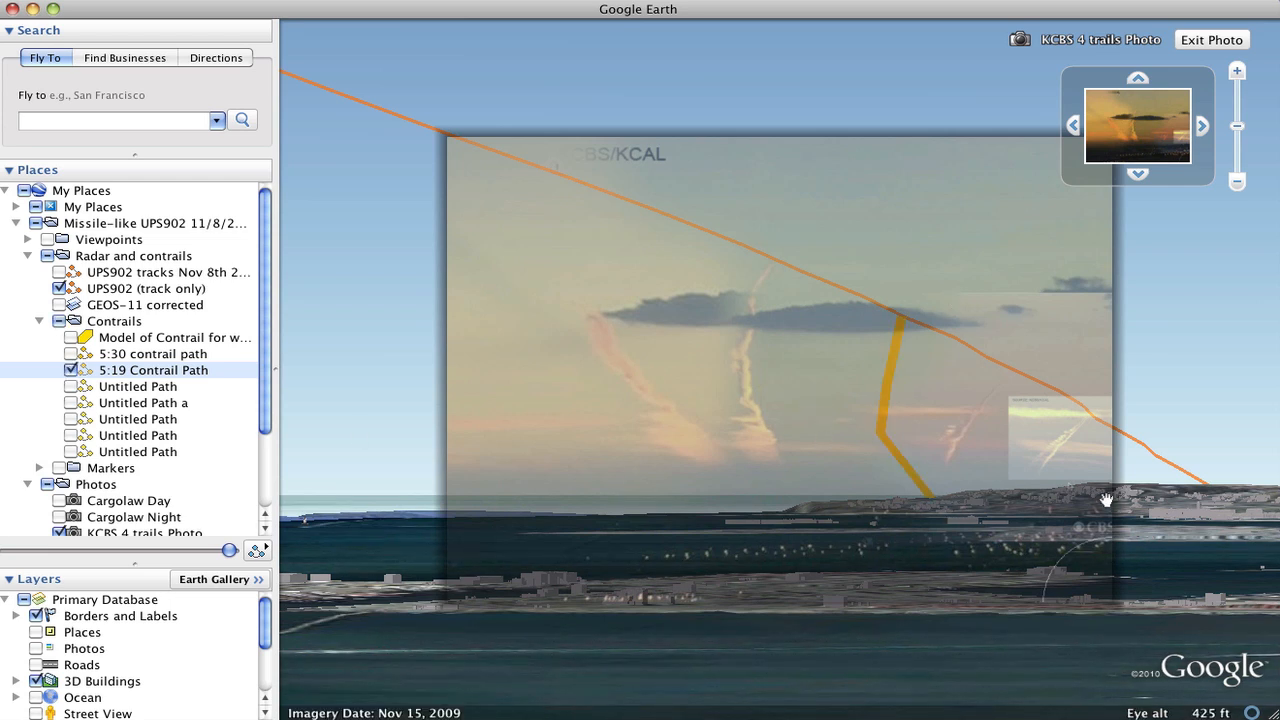
pyautogui.moveTo(140, 314)
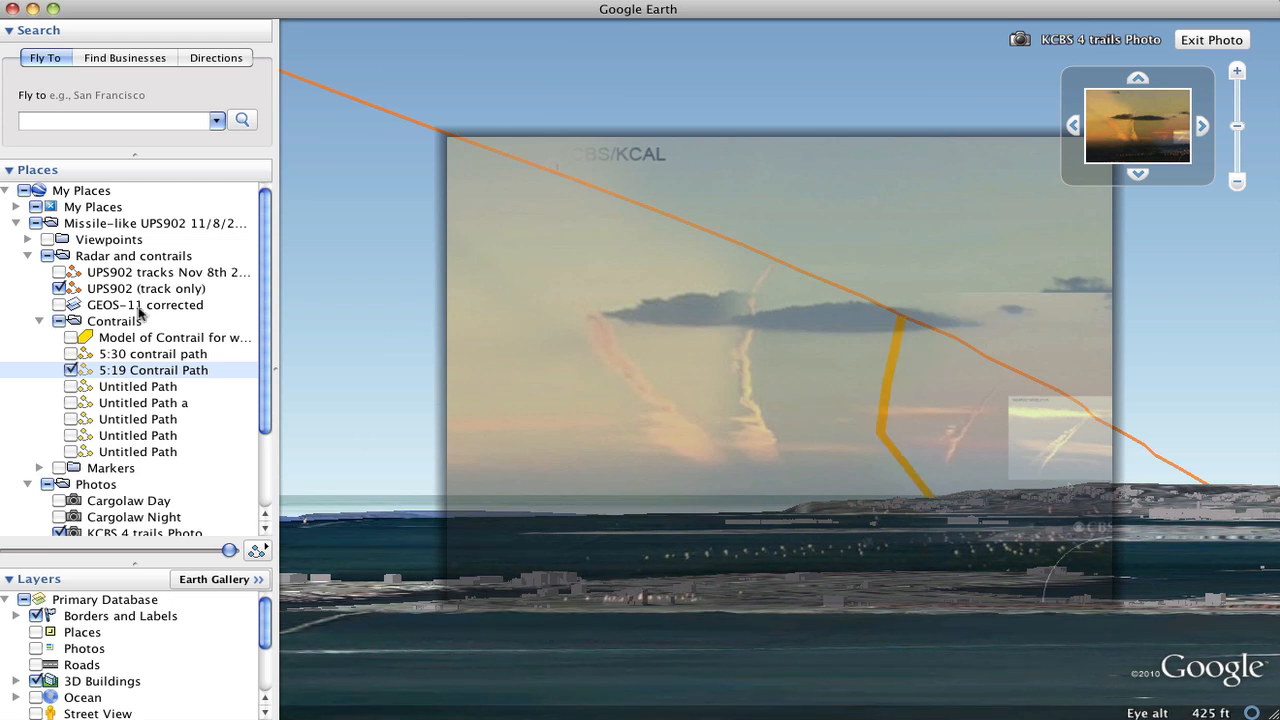
pyautogui.click(60, 320)
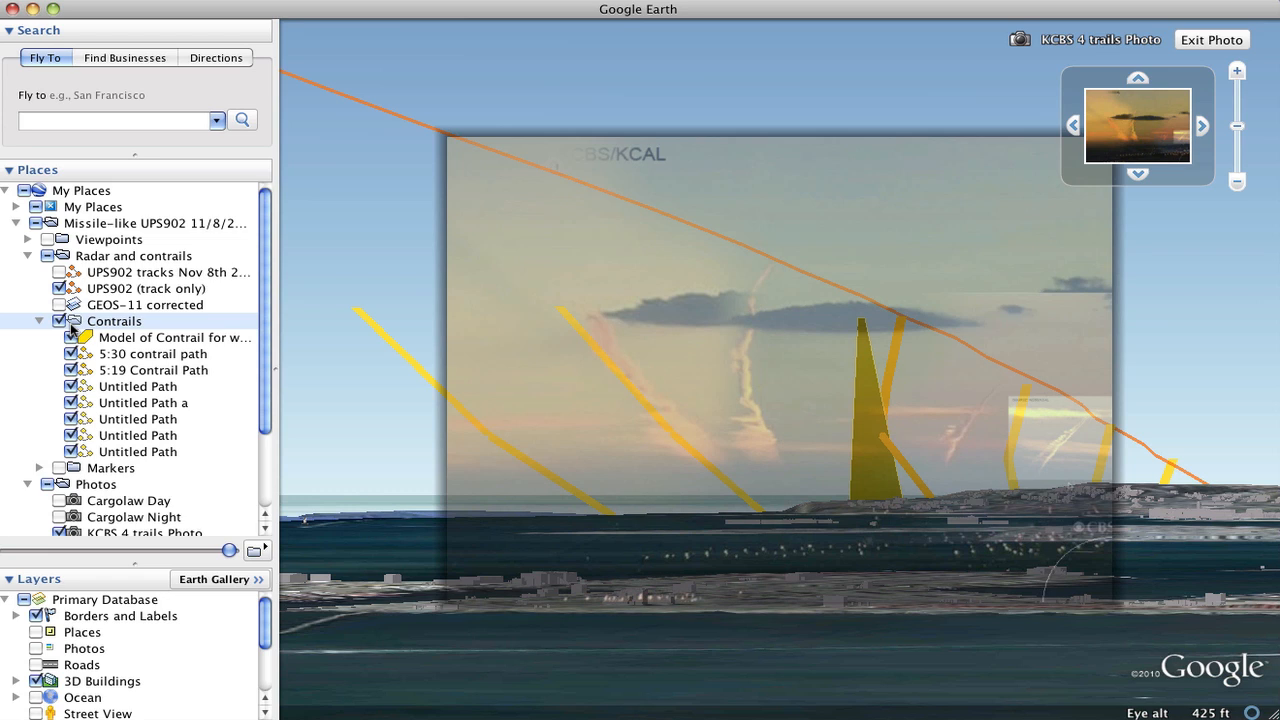
pyautogui.moveTo(882, 358)
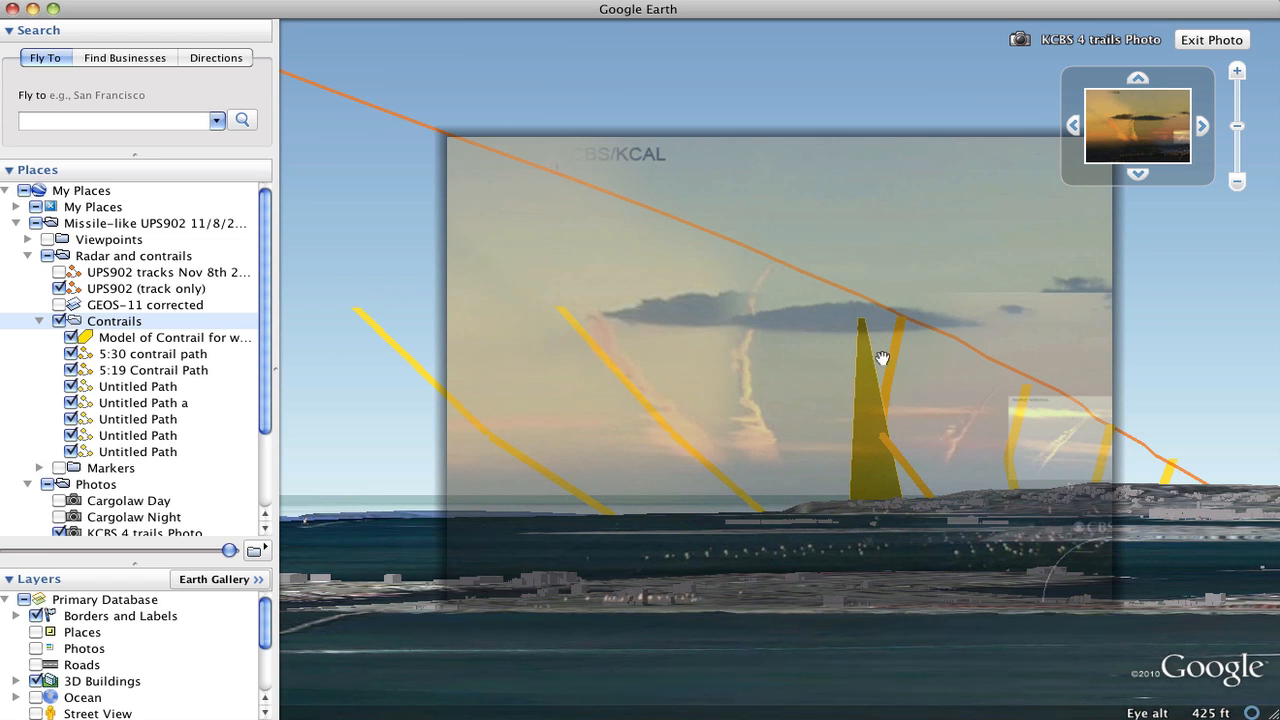
pyautogui.moveTo(260, 374)
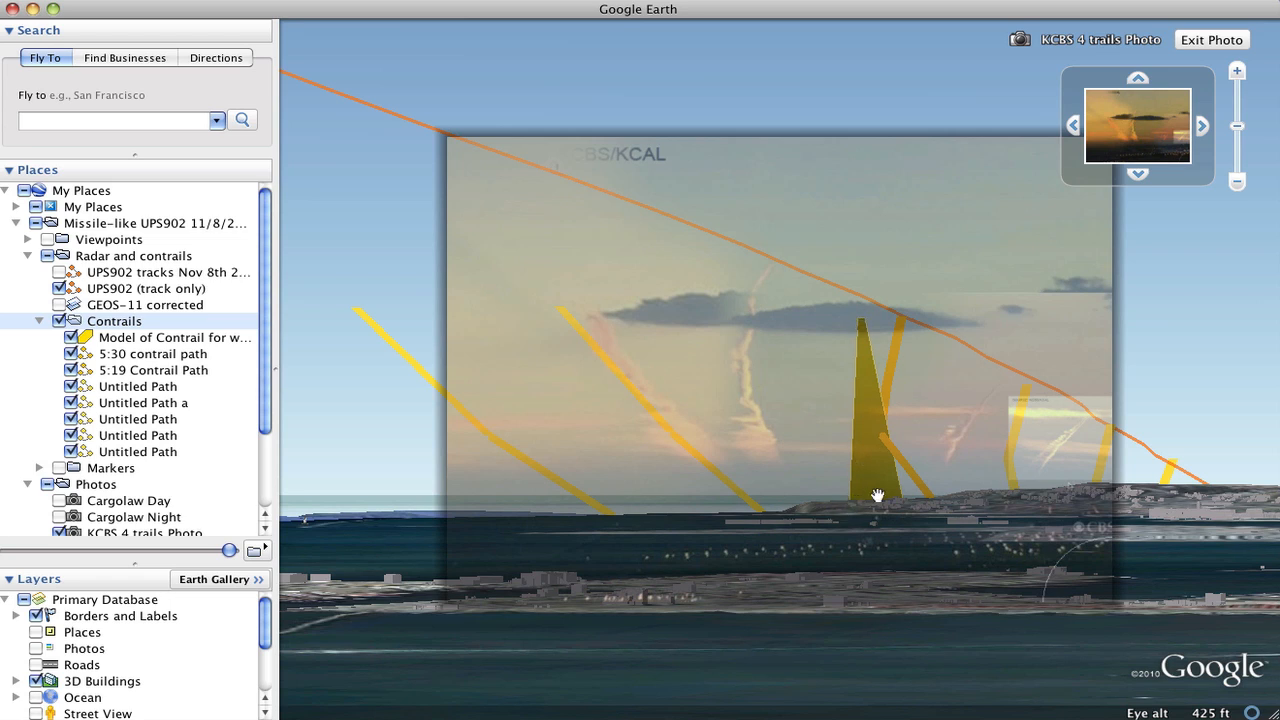
pyautogui.moveTo(750, 298)
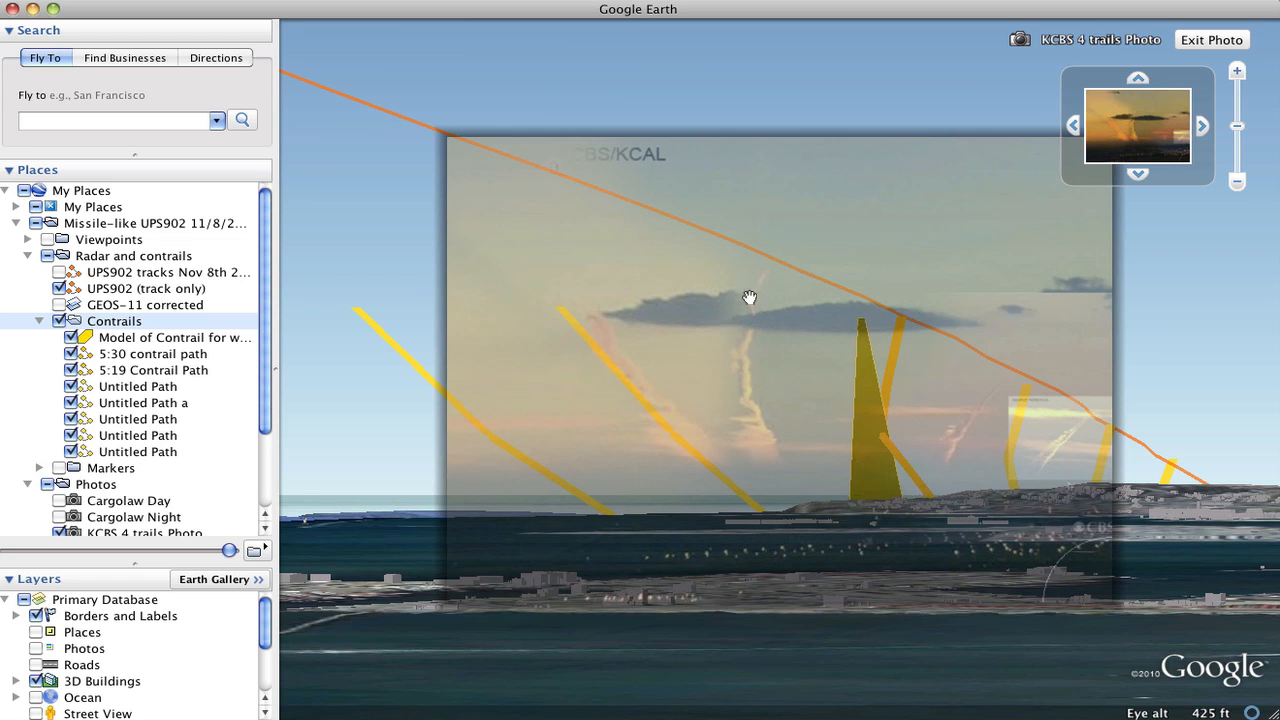
pyautogui.moveTo(764, 456)
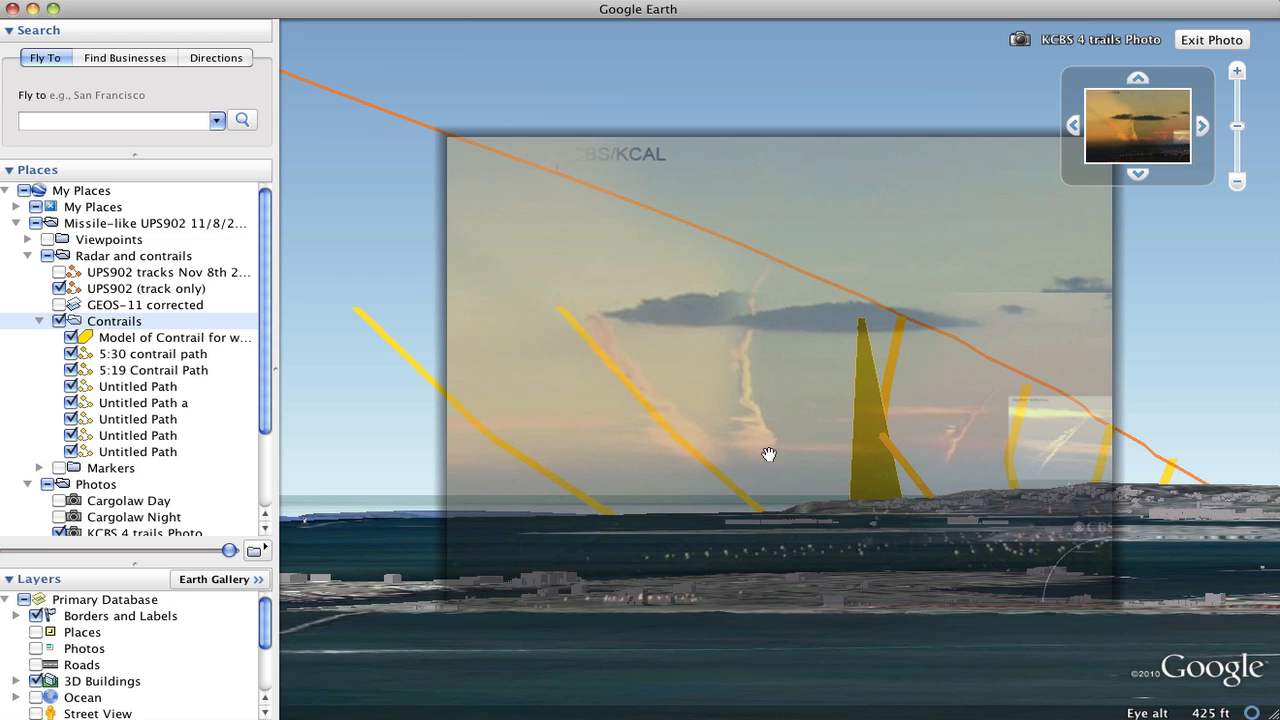
pyautogui.click(72, 320)
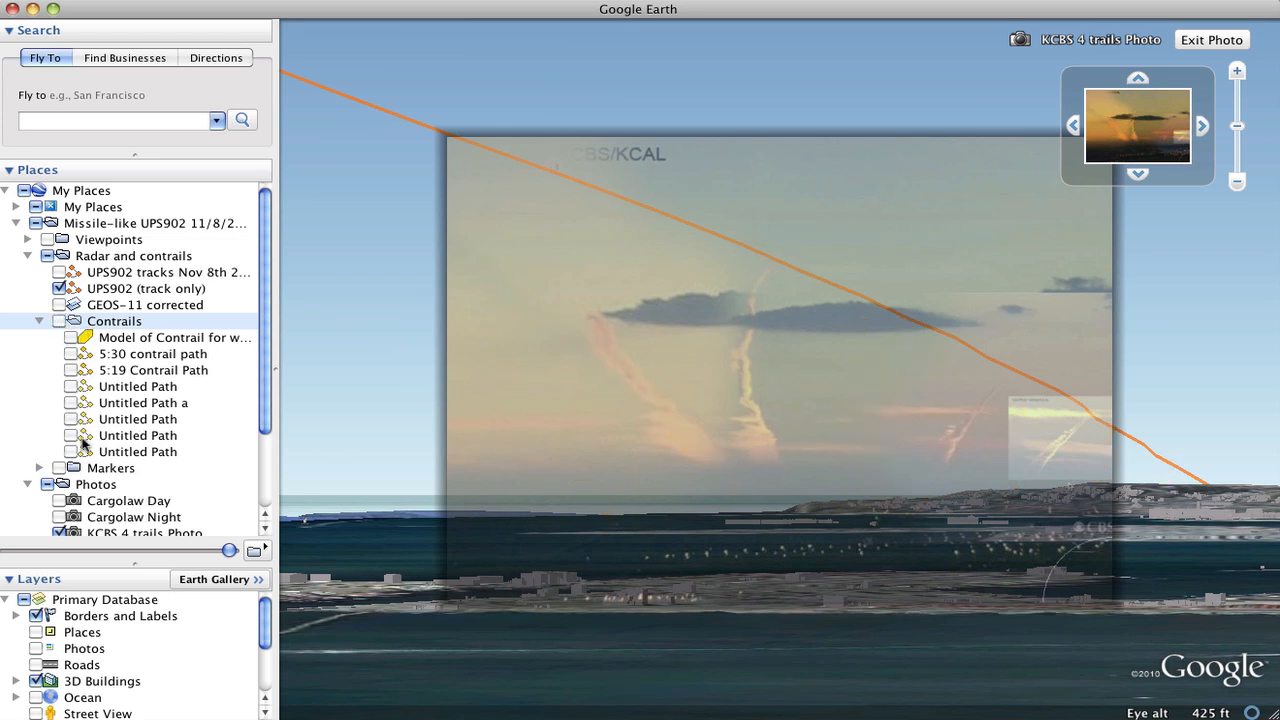
# - Enter the Rick Combo Photo view and fade it to reveal the track behind
pyautogui.scroll(-3)
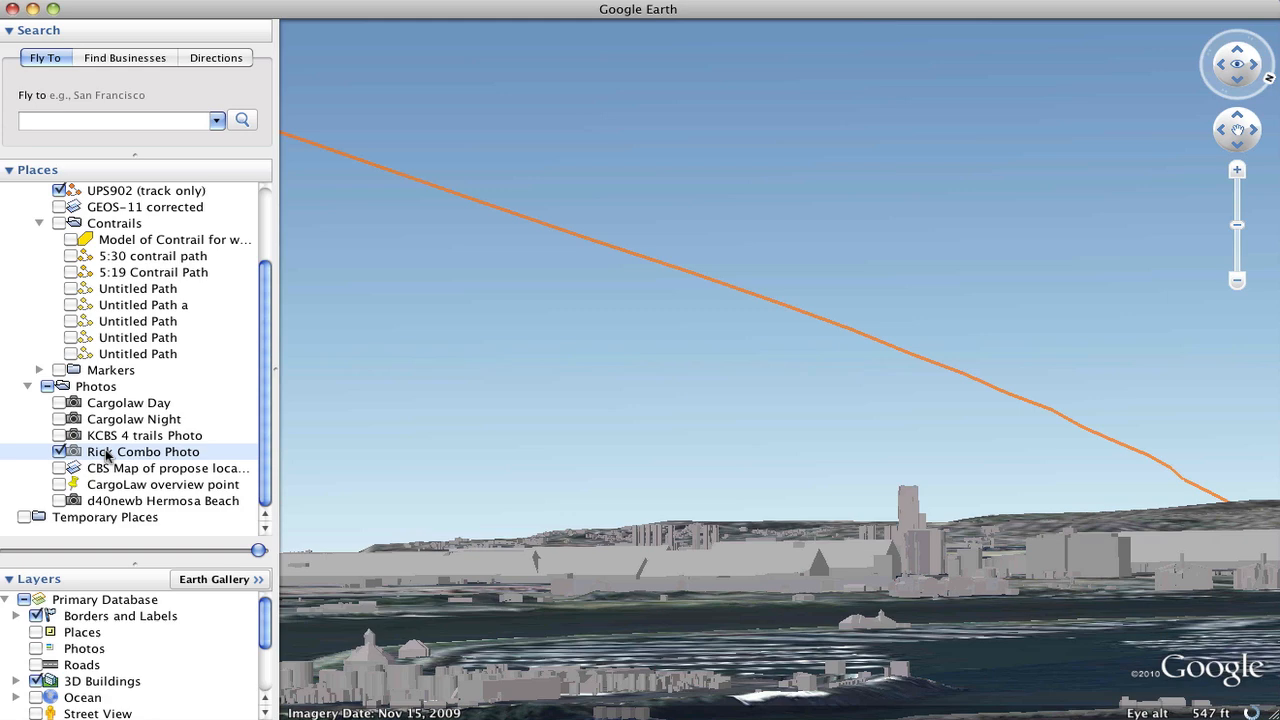
pyautogui.doubleClick(144, 452)
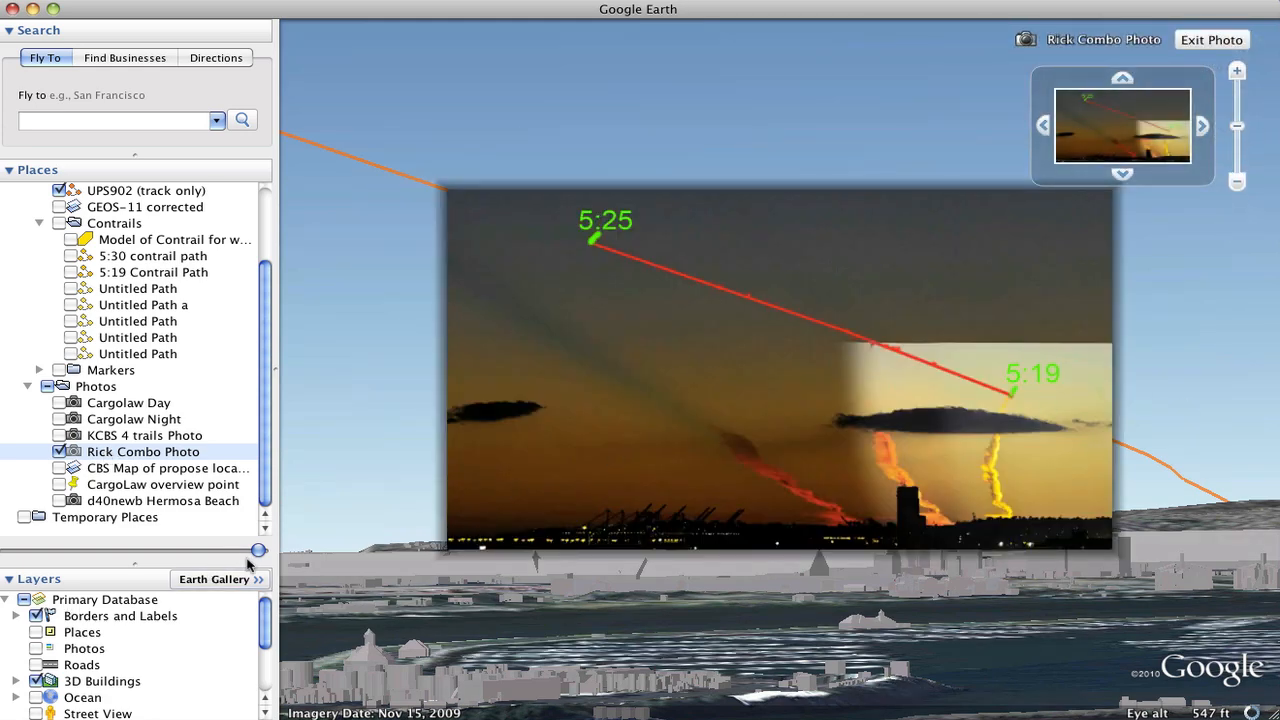
pyautogui.moveTo(258, 550); pyautogui.dragTo(170, 550)
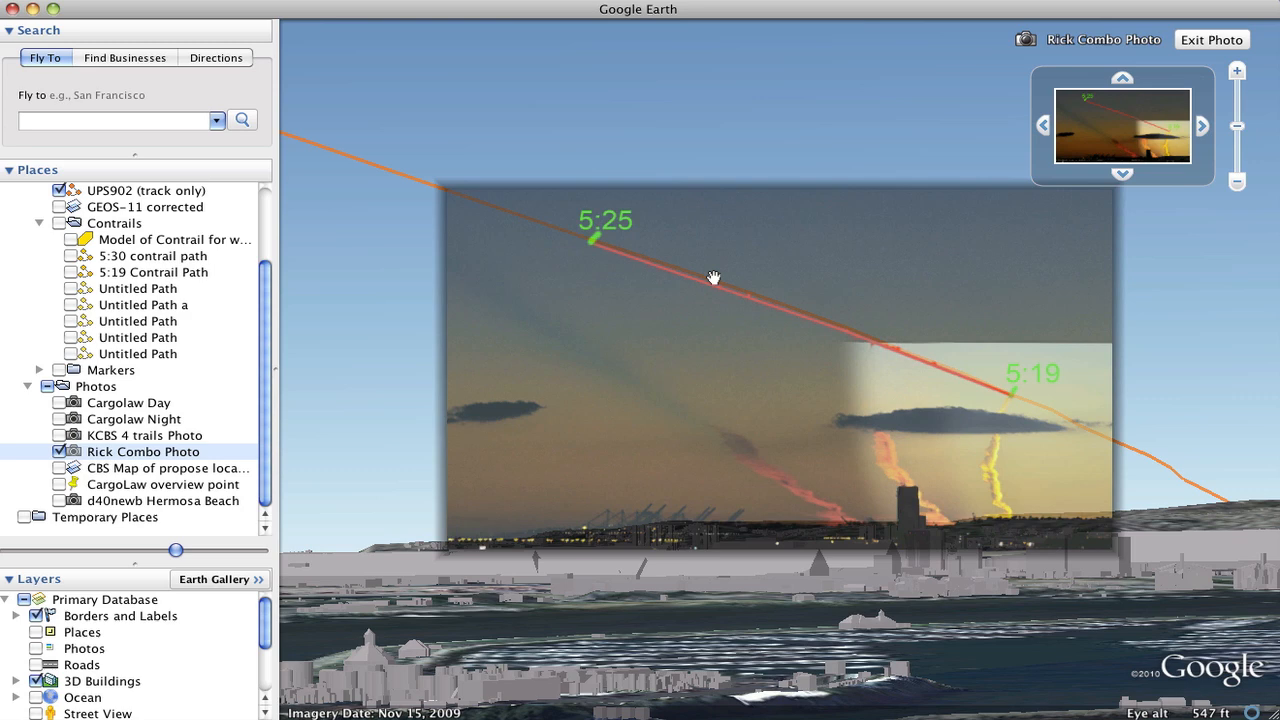
pyautogui.moveTo(948, 380)
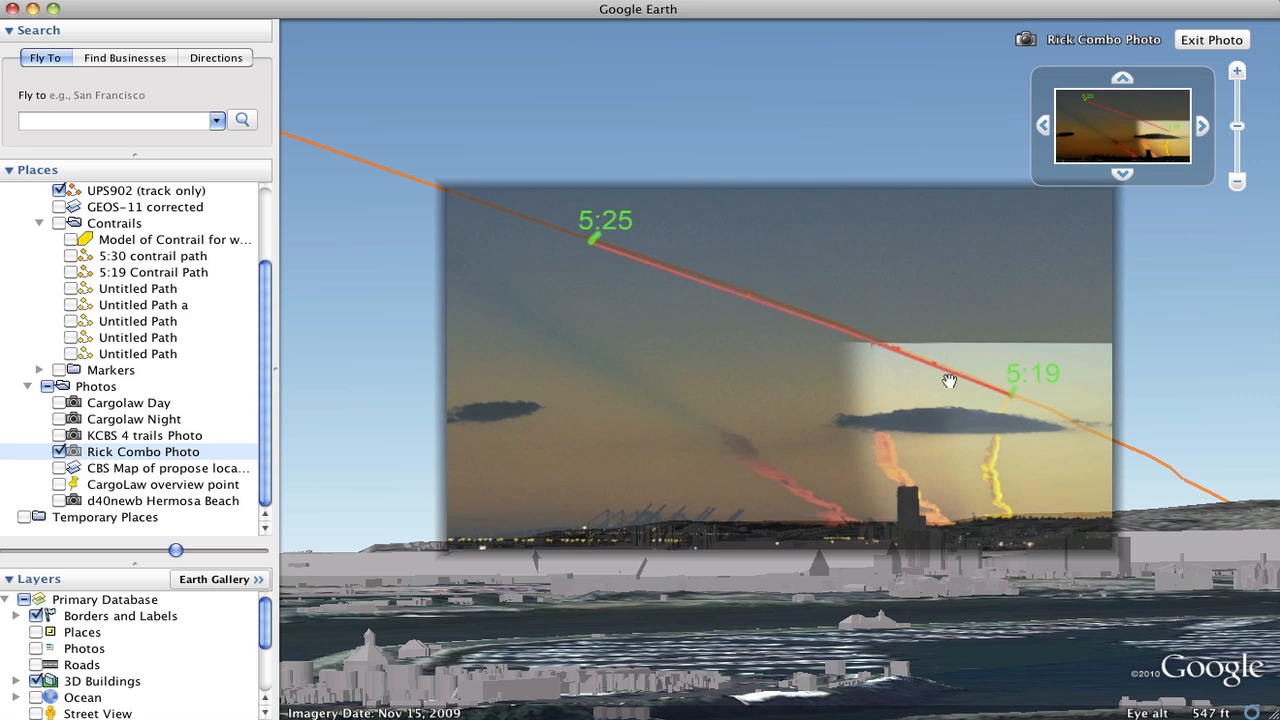
pyautogui.moveTo(168, 446)
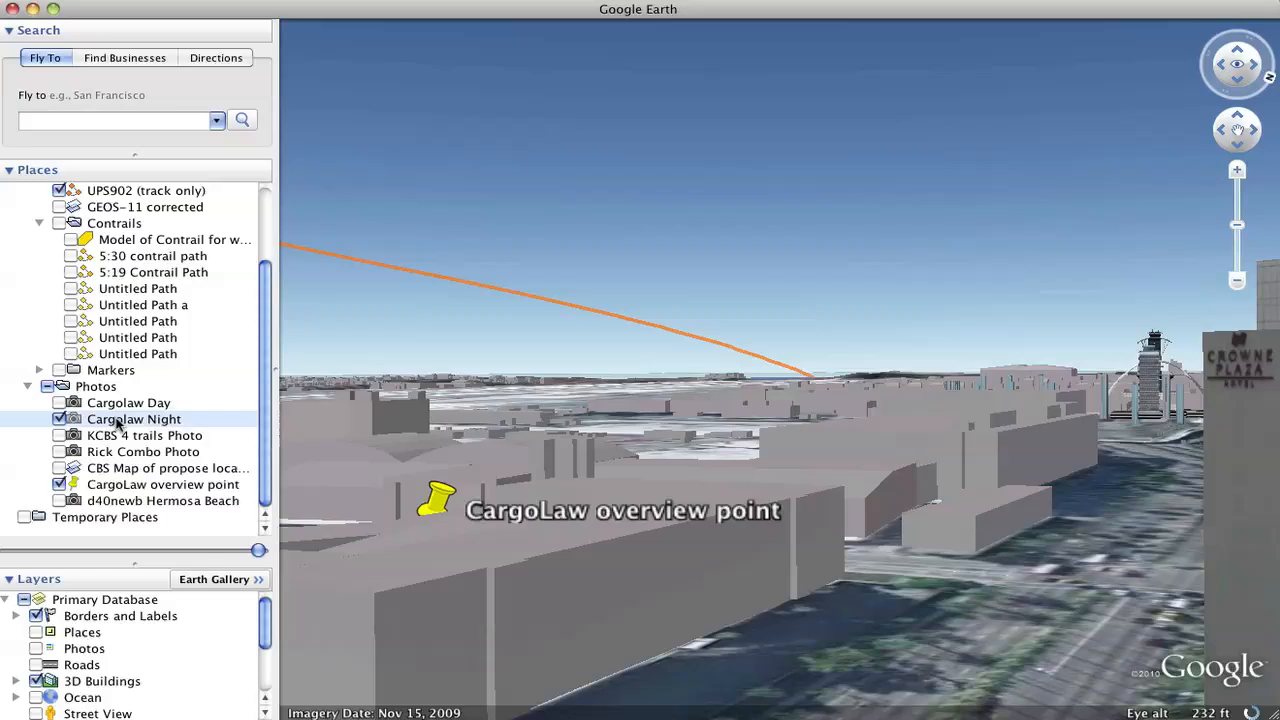
# - View the Cargolaw Night photo over the city
pyautogui.click(134, 420)
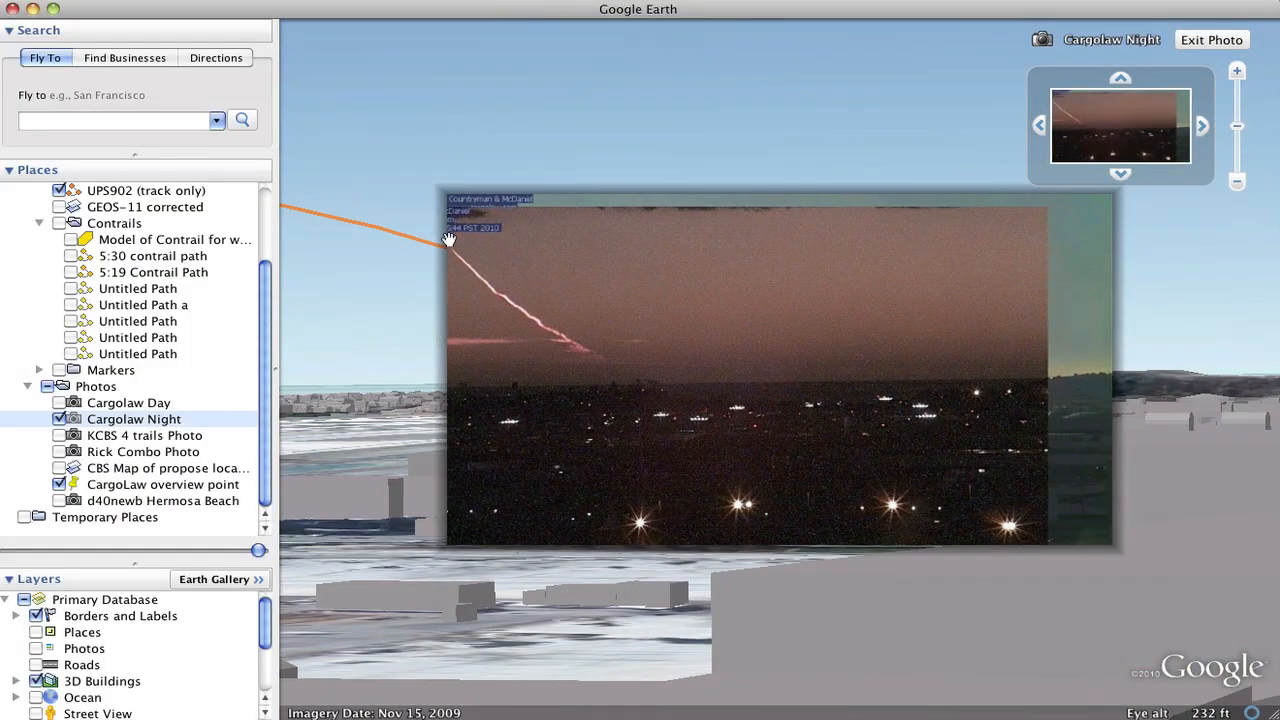
pyautogui.moveTo(436, 246)
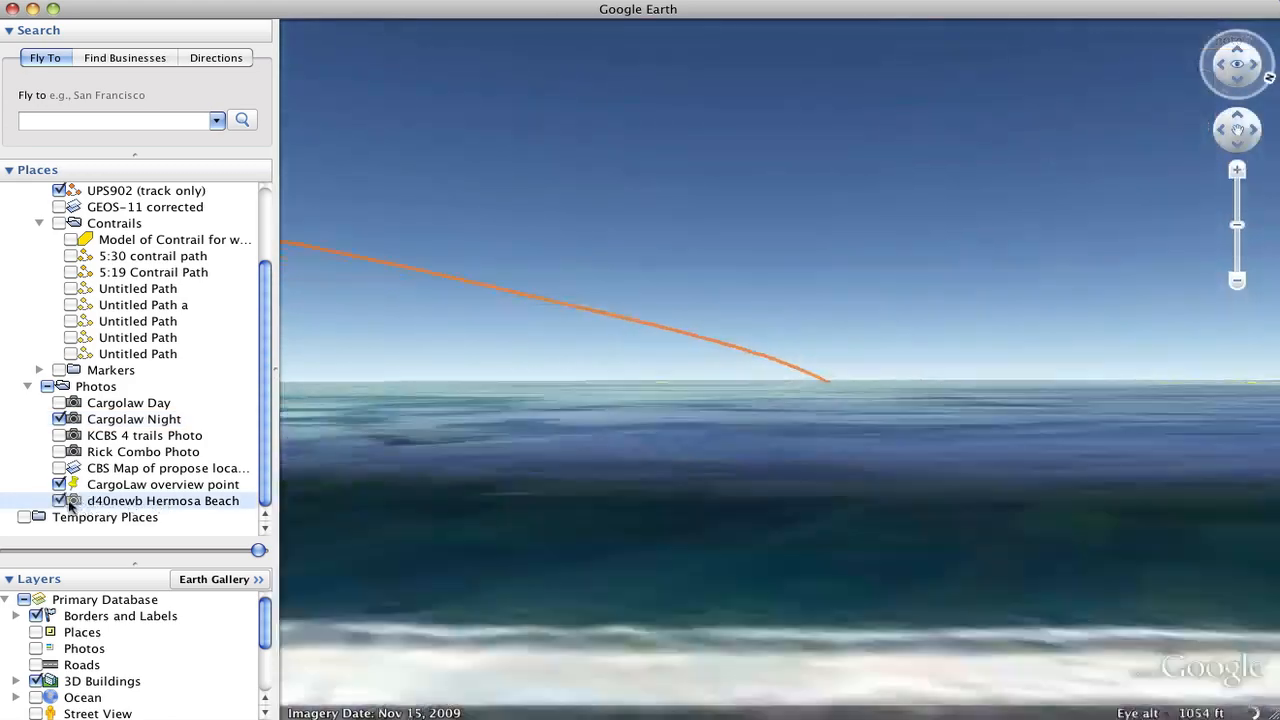
# - Fade the d40newb Hermosa Beach photo slightly and overlay two contrail path models on it
pyautogui.click(162, 500)
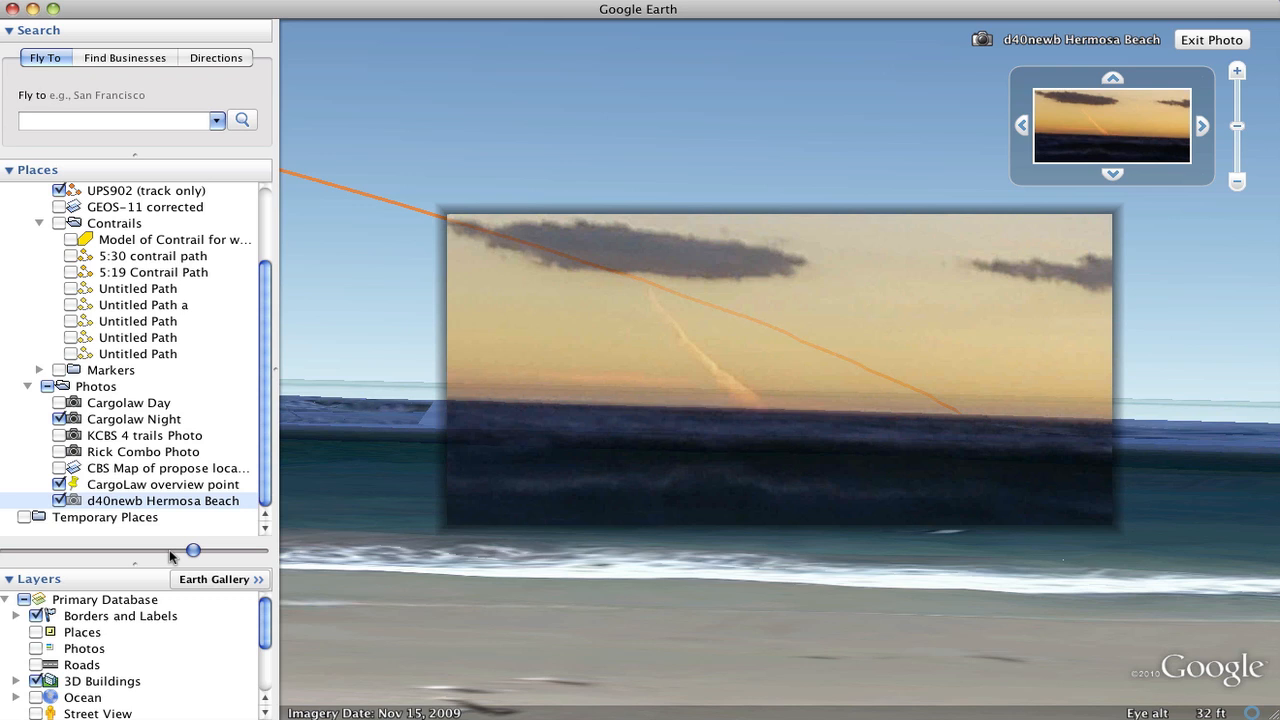
pyautogui.moveTo(192, 550); pyautogui.dragTo(150, 550)
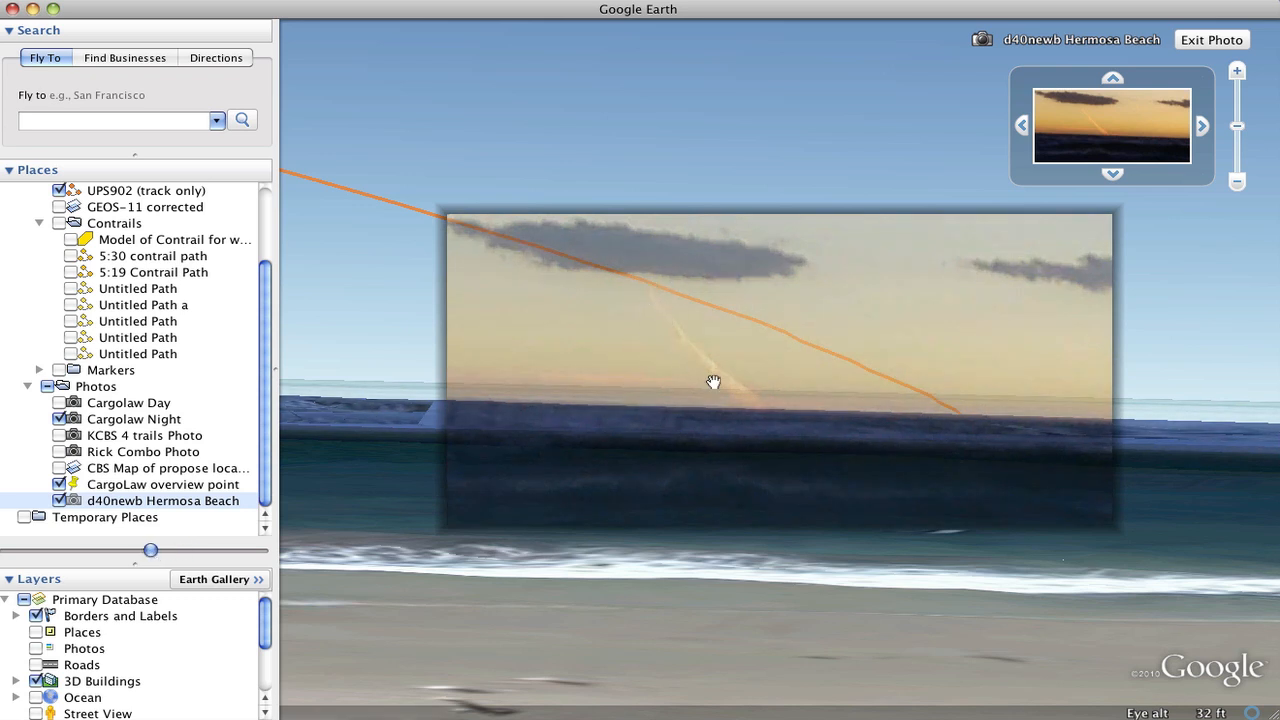
pyautogui.moveTo(812, 334)
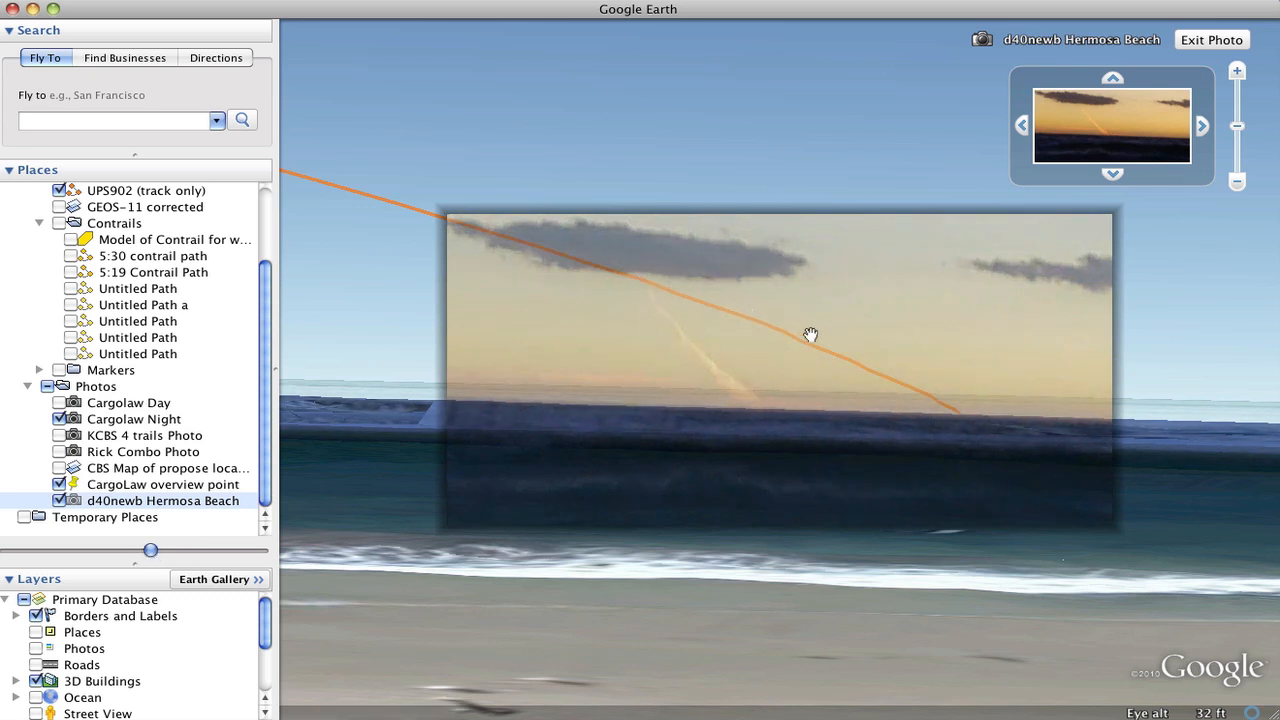
pyautogui.moveTo(520, 256)
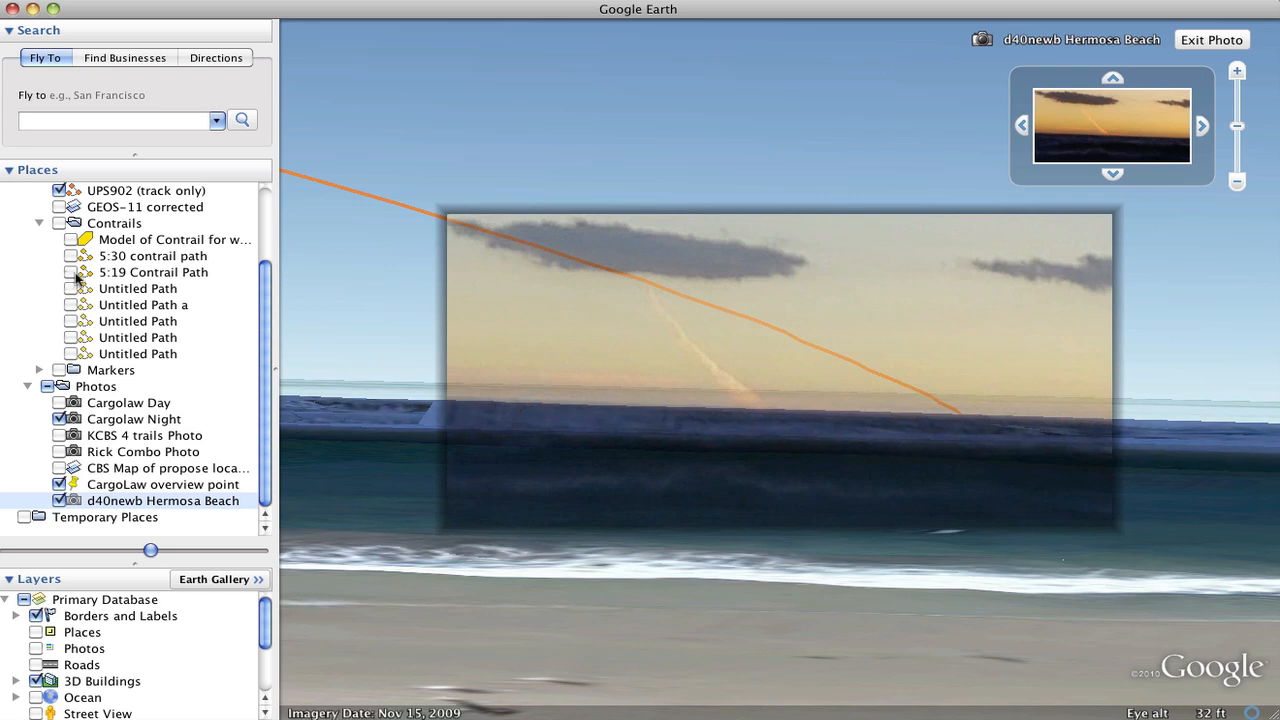
pyautogui.click(70, 304)
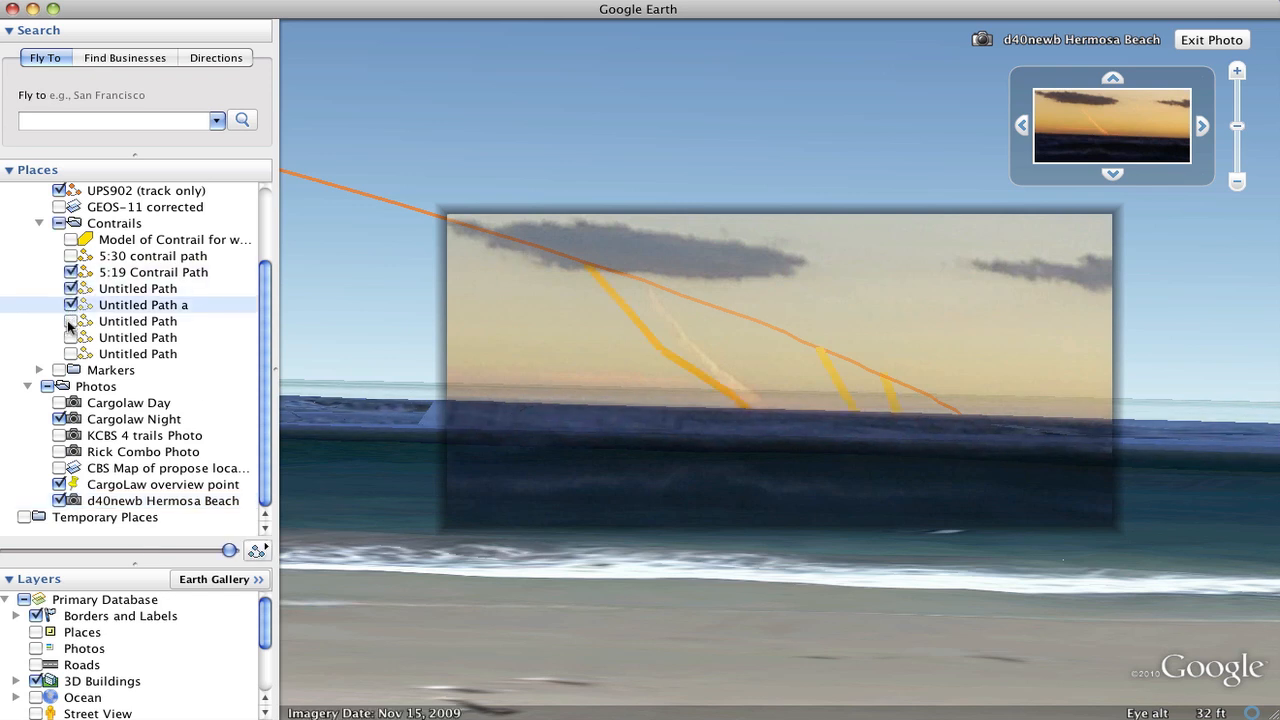
pyautogui.click(70, 352)
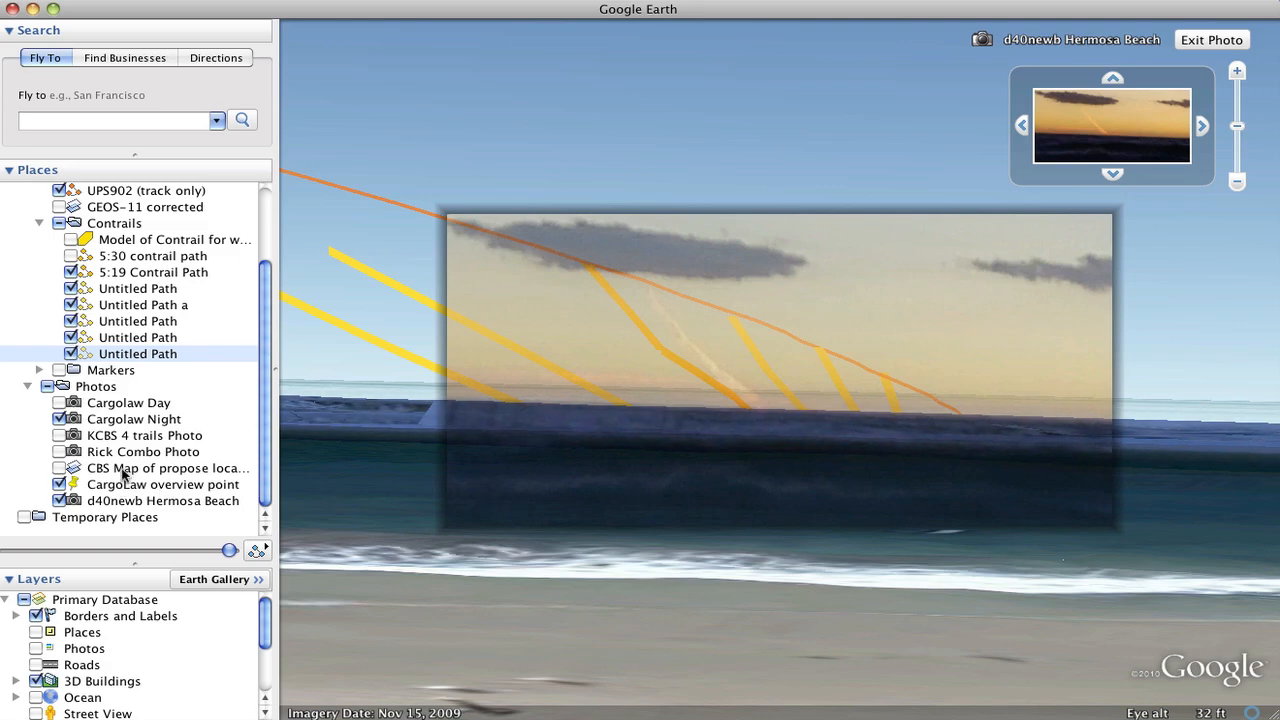
# - Show the CBS Map overlay of the proposed site and fly to the 9000-foot contrail marker
pyautogui.click(1212, 40)
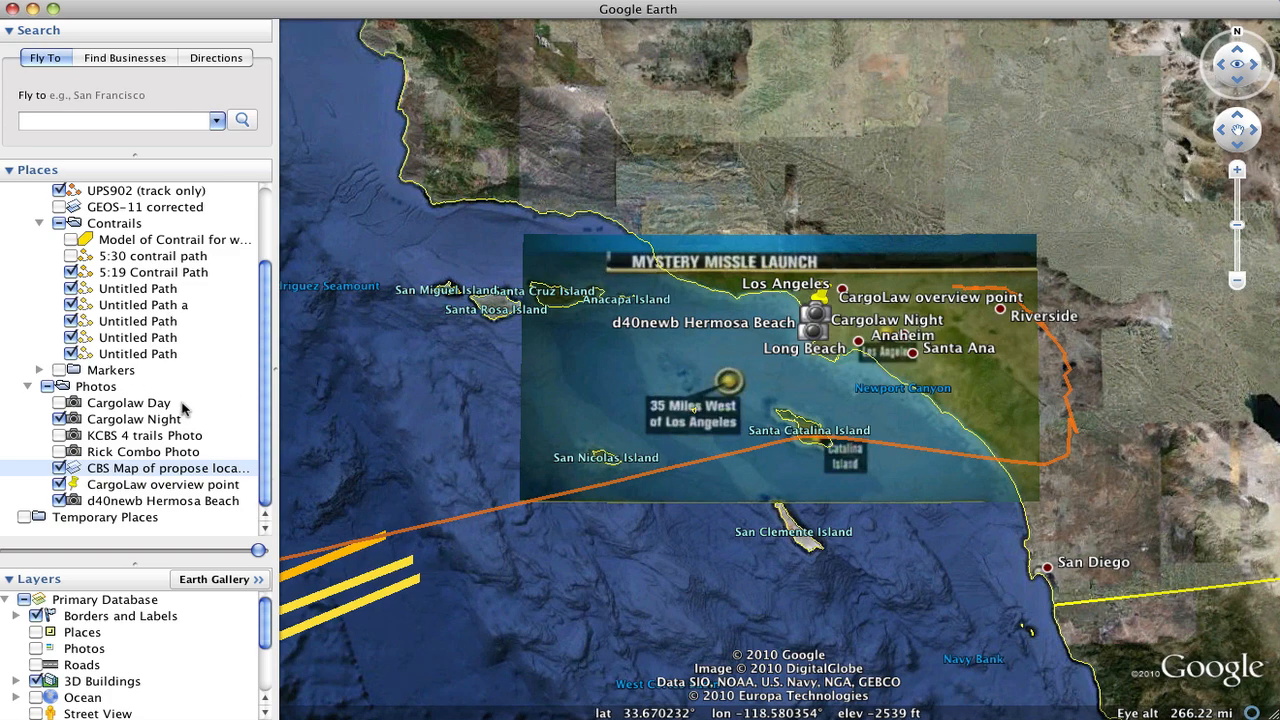
pyautogui.click(38, 370)
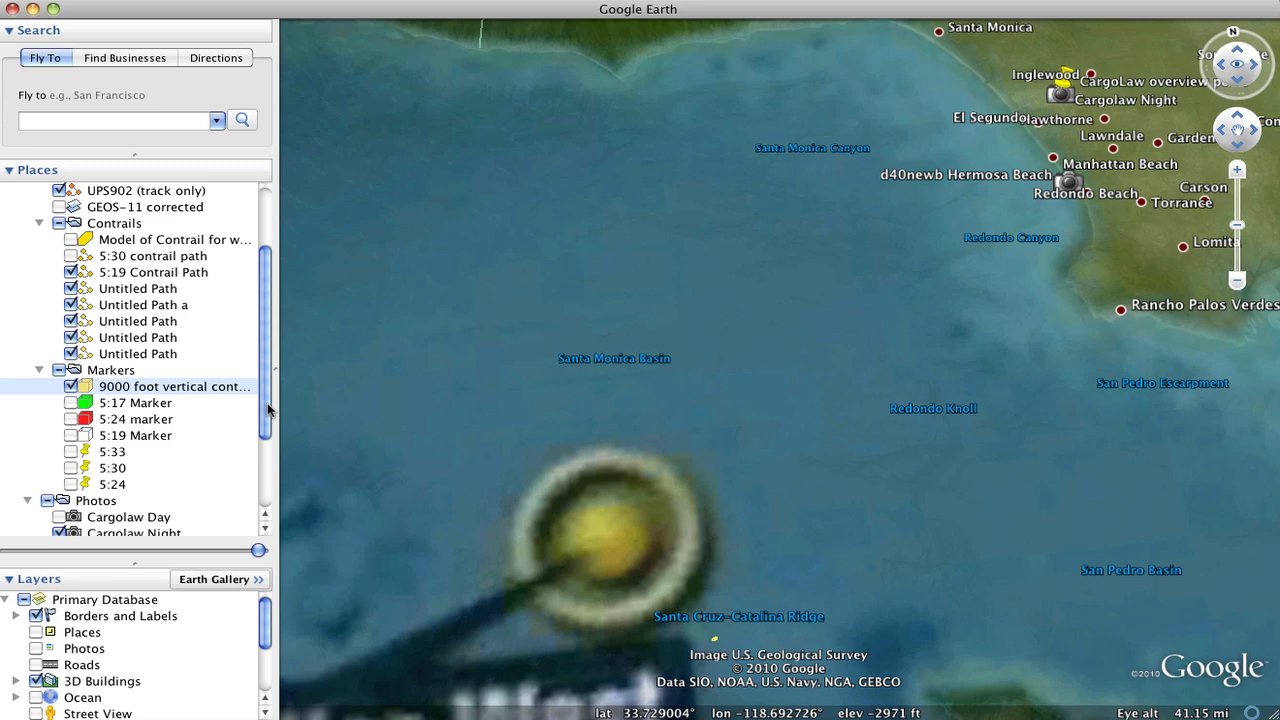
# - Collapse Contrails, expand Viewpoints and fly to the KCBS Approx chopper position viewpoint
pyautogui.scroll(3)
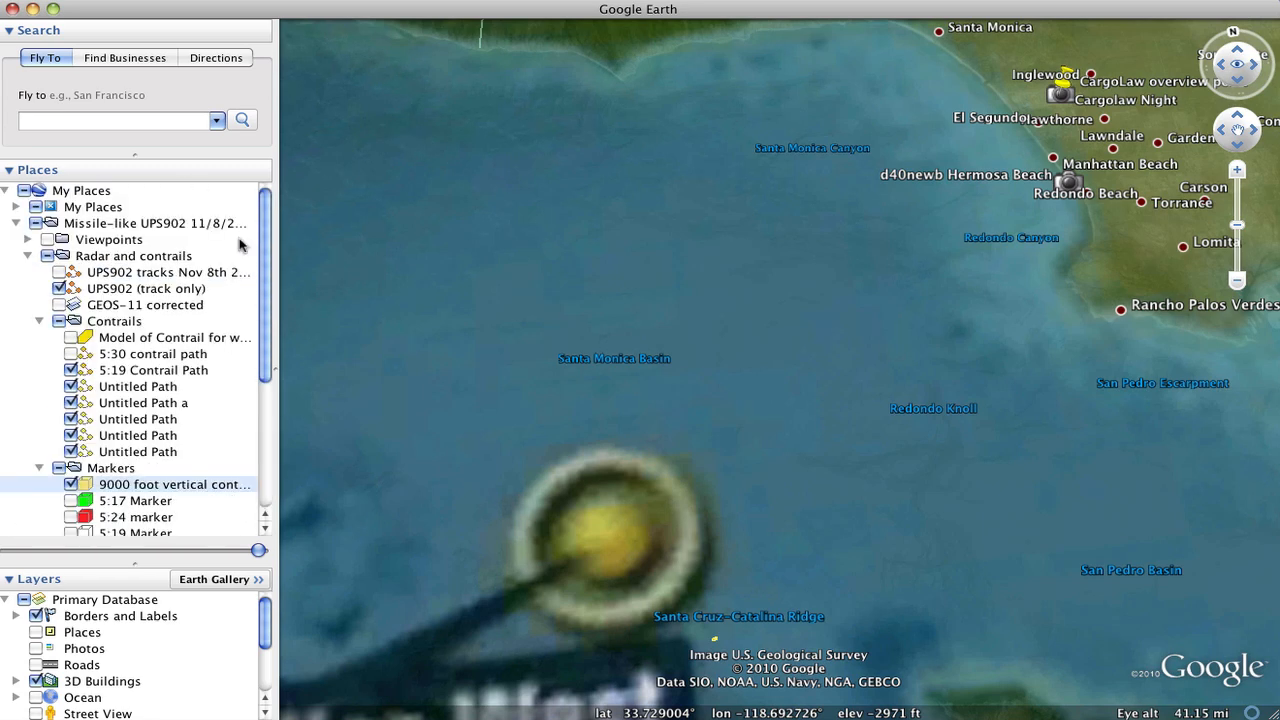
pyautogui.click(40, 320)
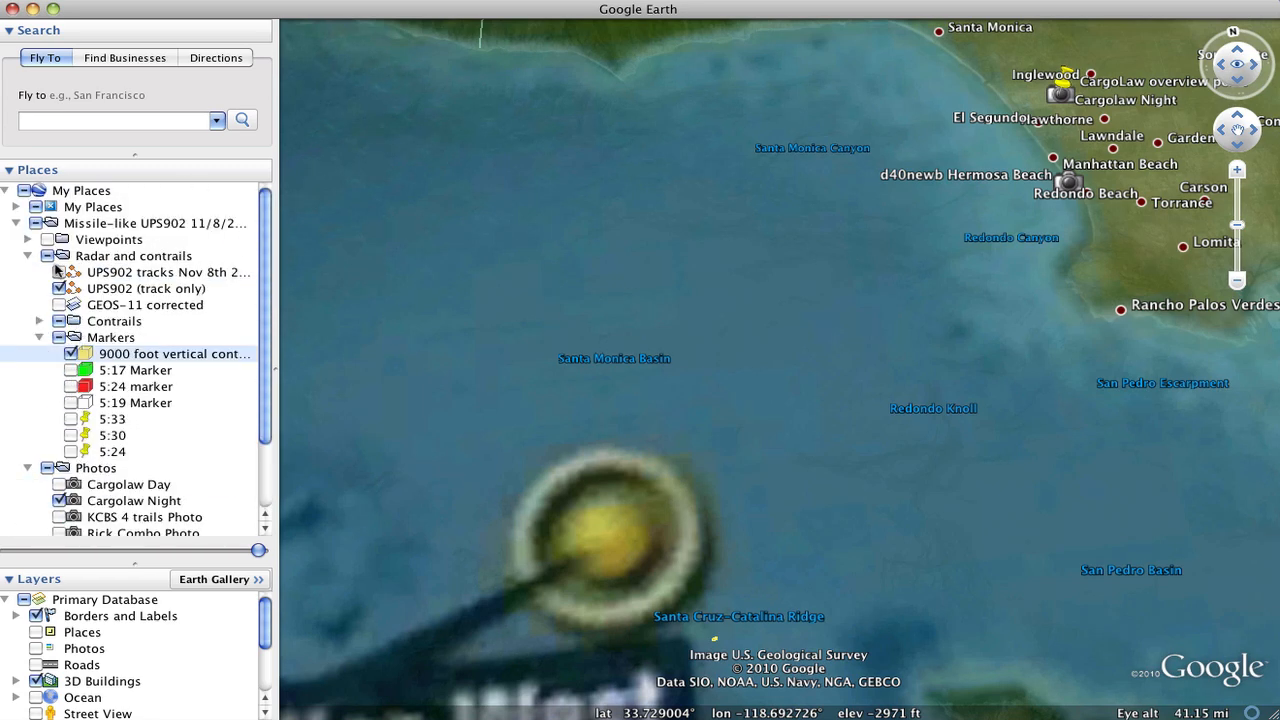
pyautogui.click(28, 240)
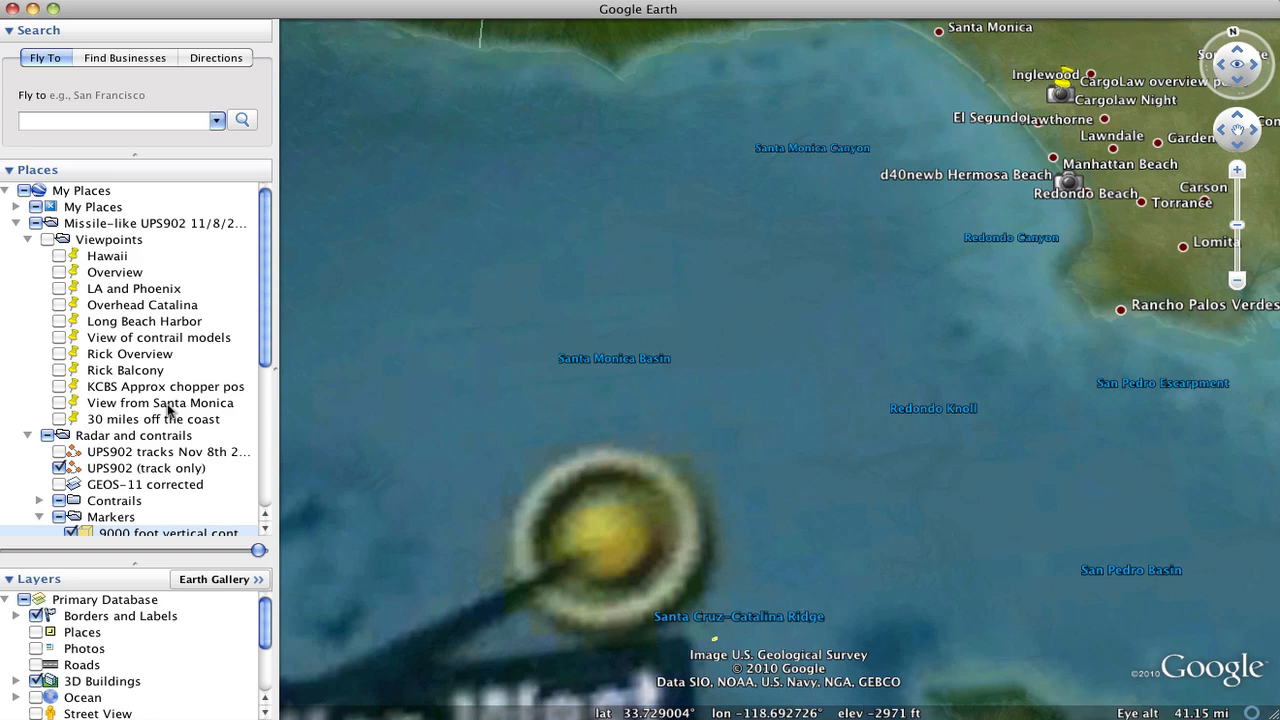
pyautogui.doubleClick(164, 386)
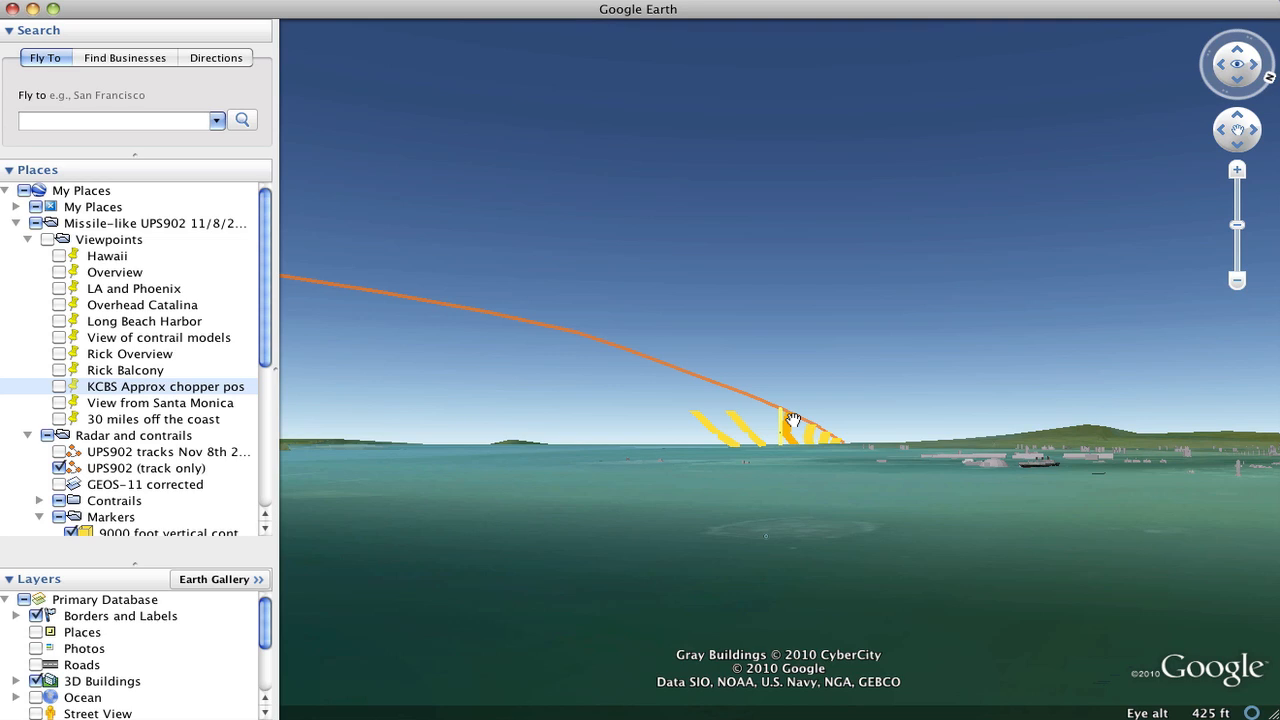
pyautogui.moveTo(818, 418)
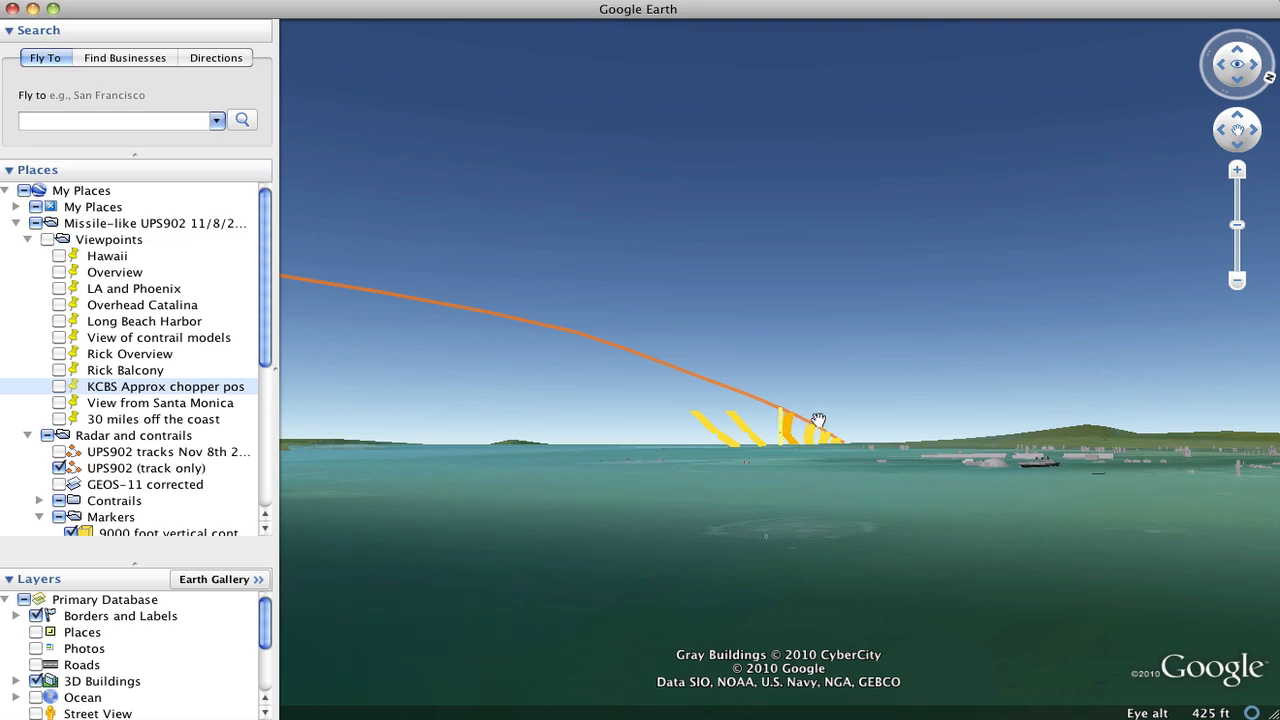
pyautogui.moveTo(730, 440)
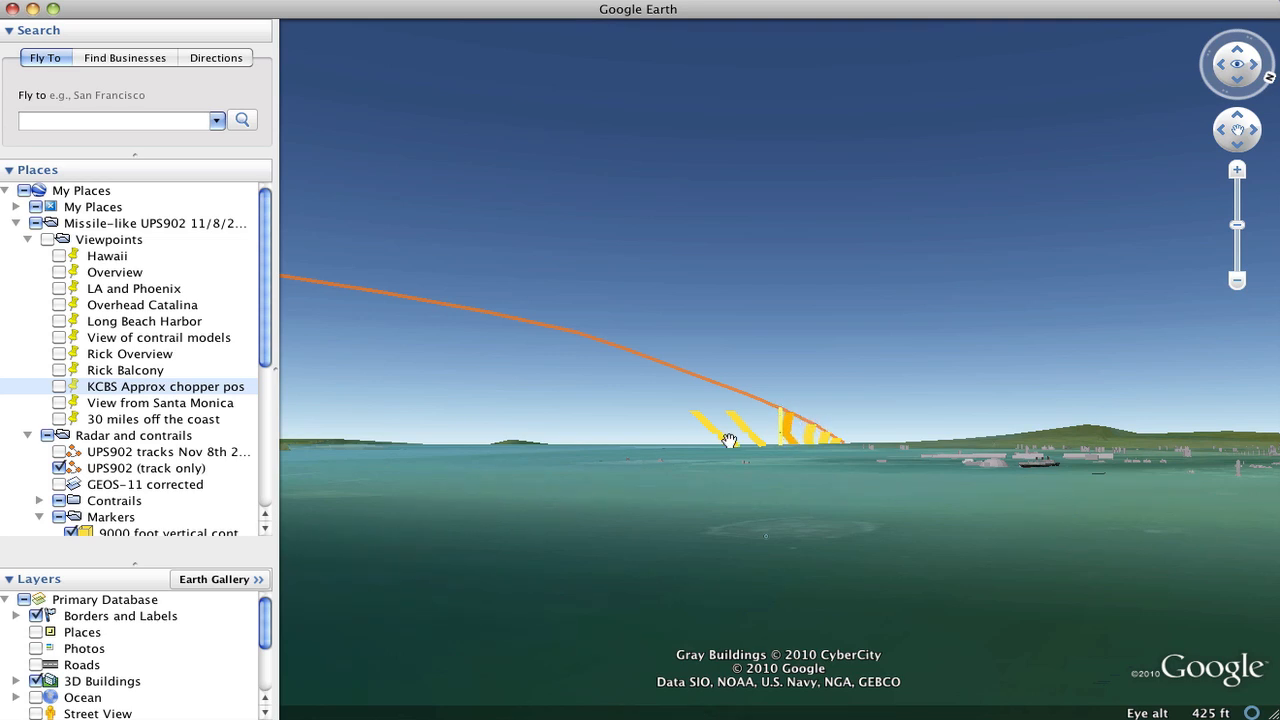
pyautogui.scroll(-3)
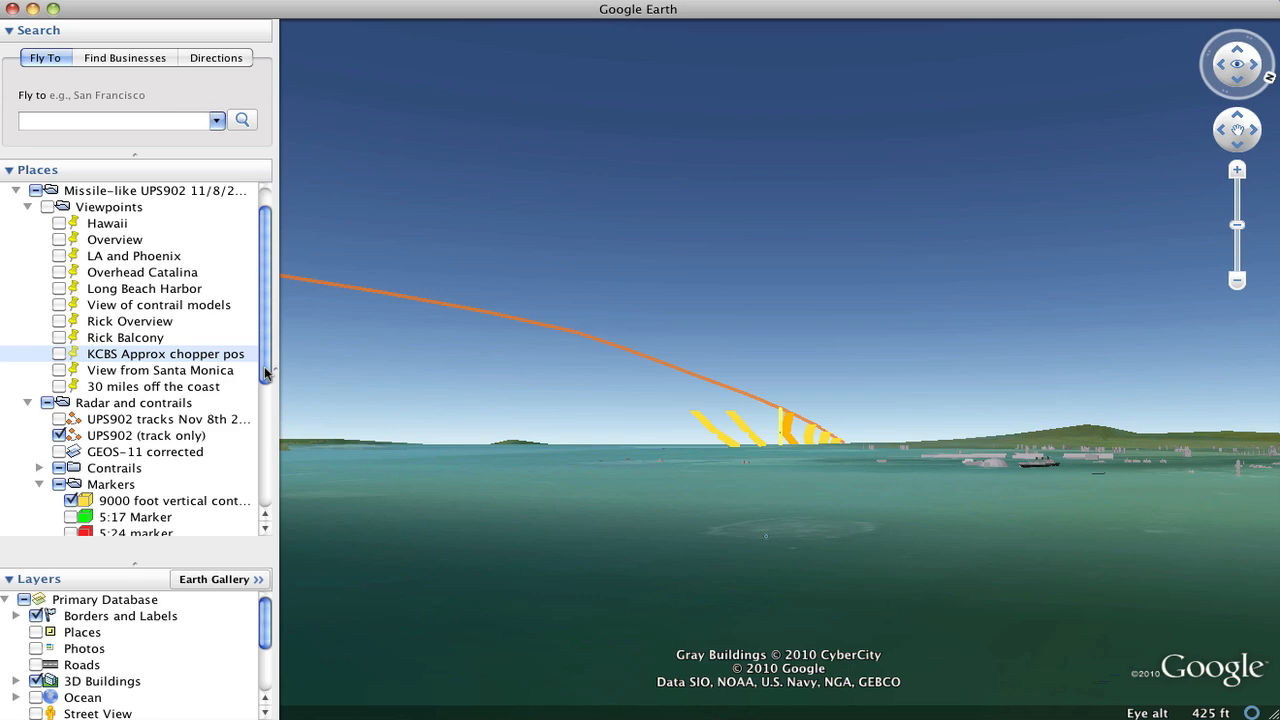
# - From the Rick Balcony viewpoint, scroll the Places panel down to the Markers and Photos
pyautogui.scroll(3)
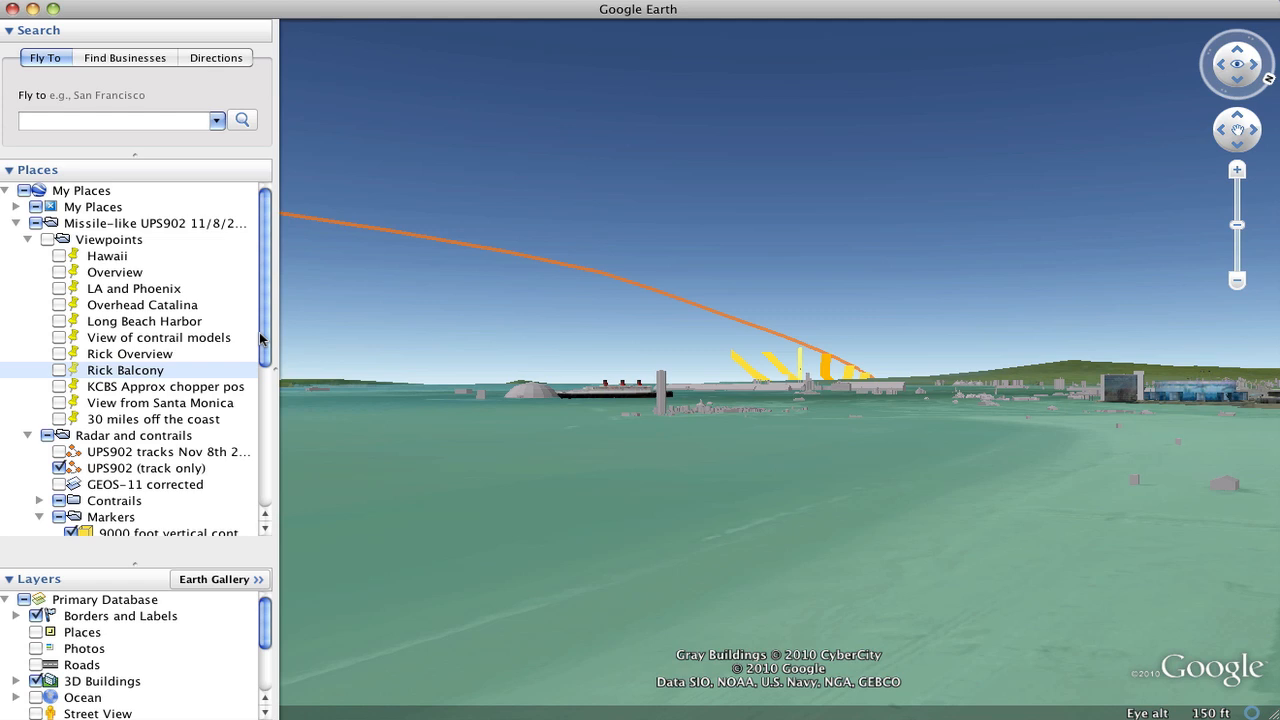
pyautogui.scroll(-3)
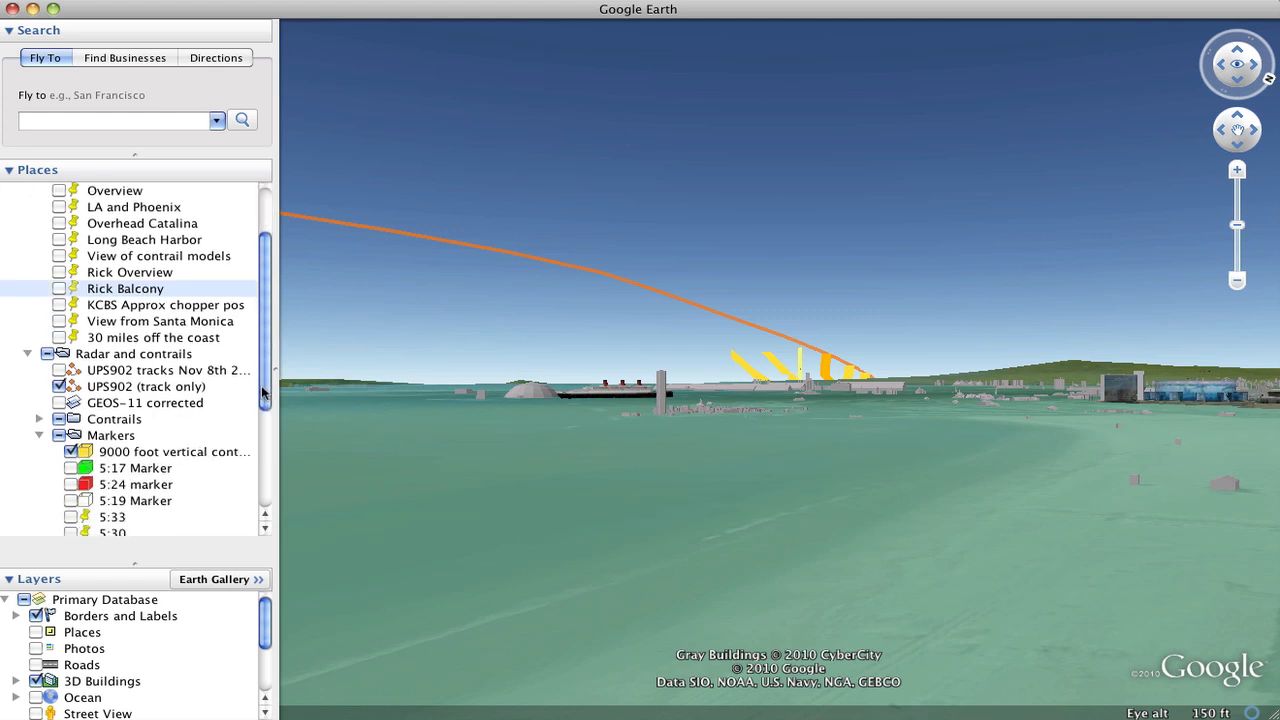
pyautogui.scroll(-3)
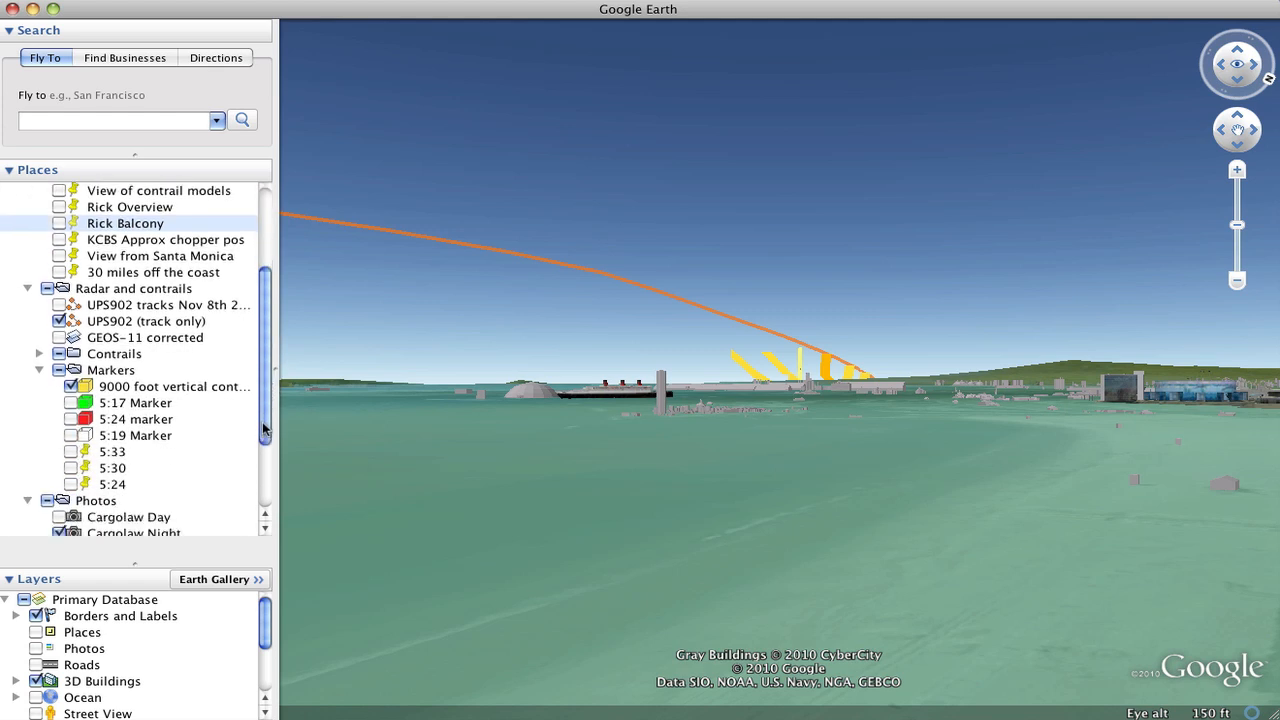
pyautogui.scroll(-3)
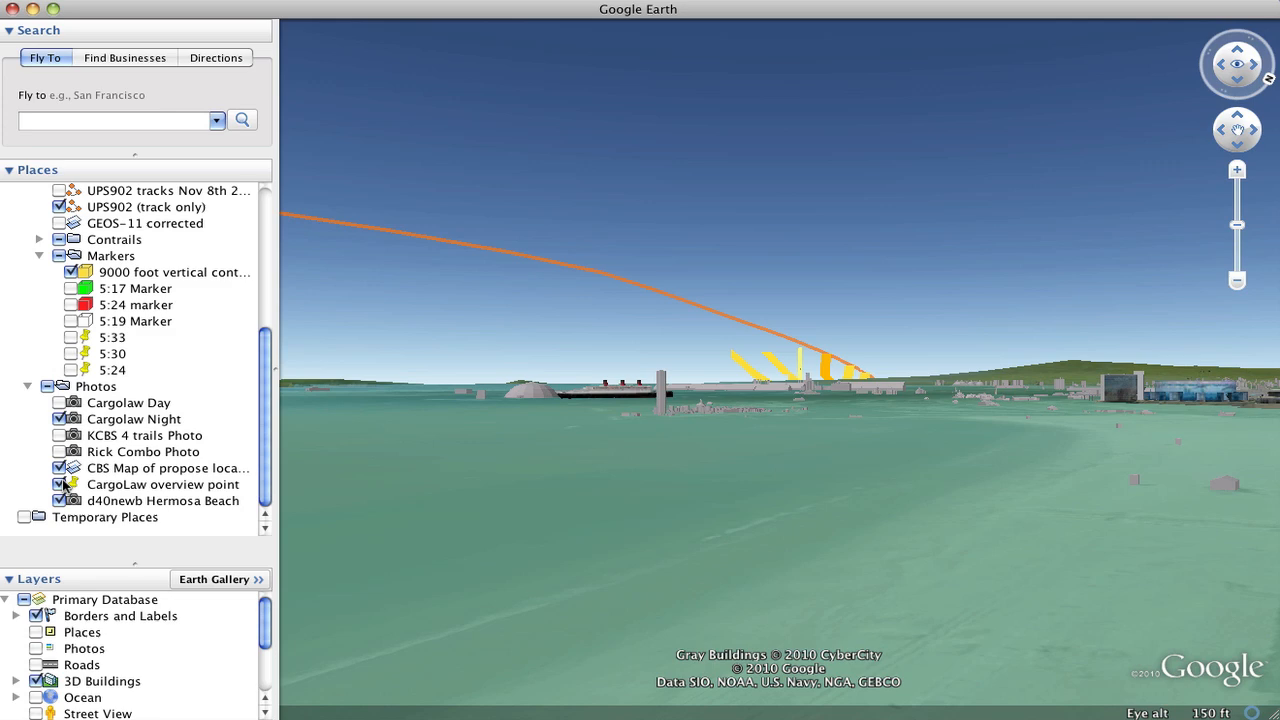